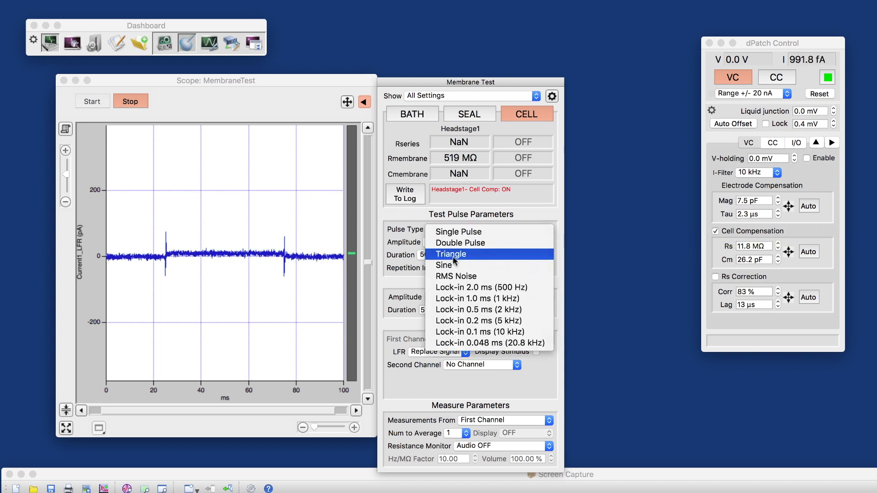
# Step: Bring up the Routine Editor from the Dashboard, showing the Routine Pool with IV selected
pyautogui.click(455, 276)
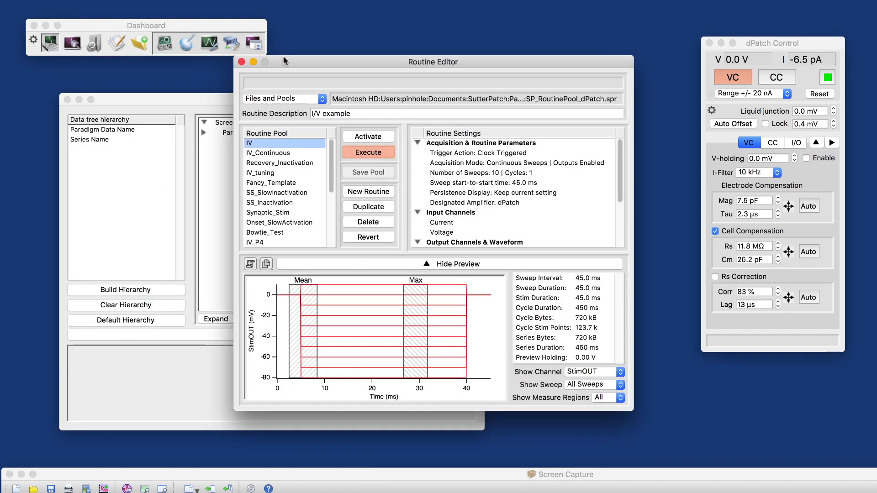
pyautogui.moveTo(433, 62); pyautogui.dragTo(256, 84)
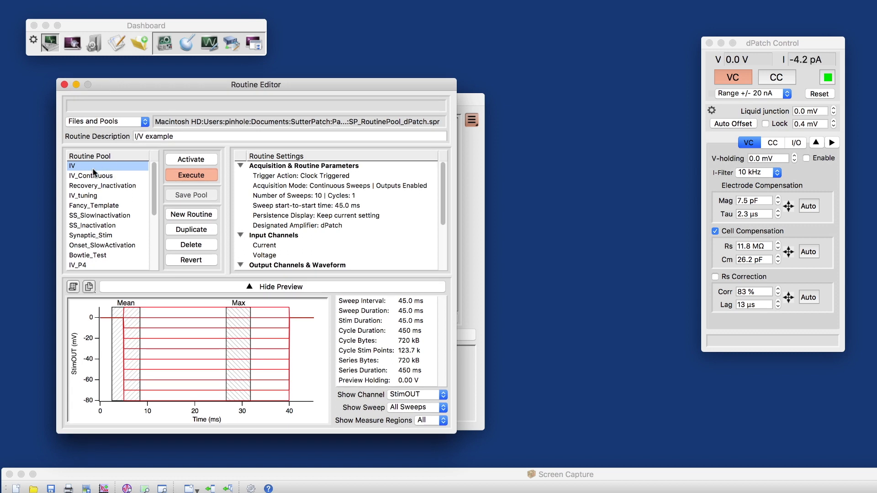
pyautogui.scroll(-3)
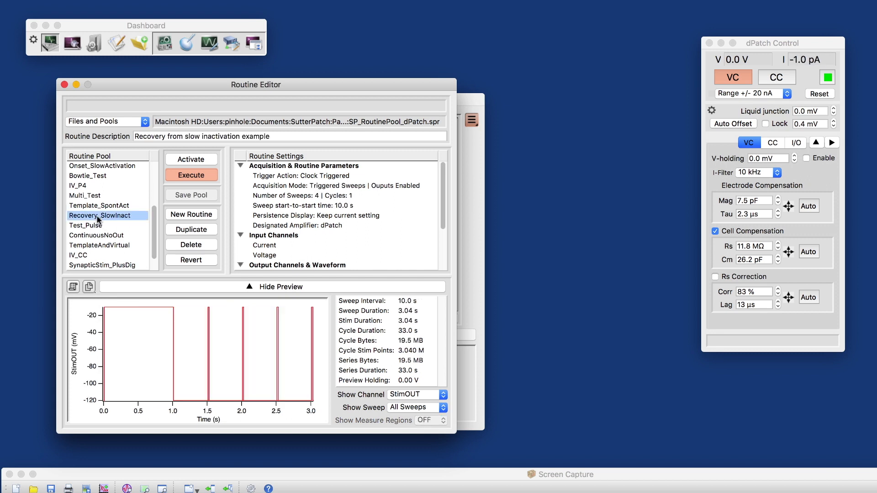
pyautogui.click(85, 195)
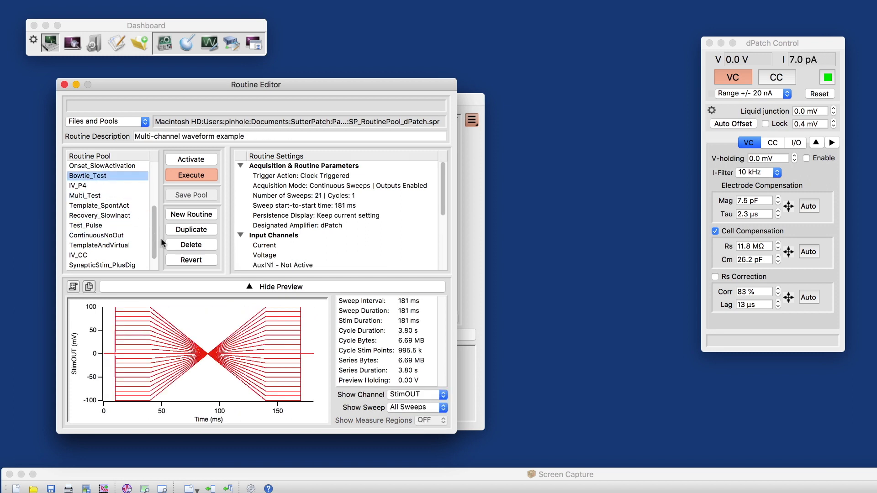
pyautogui.scroll(-3)
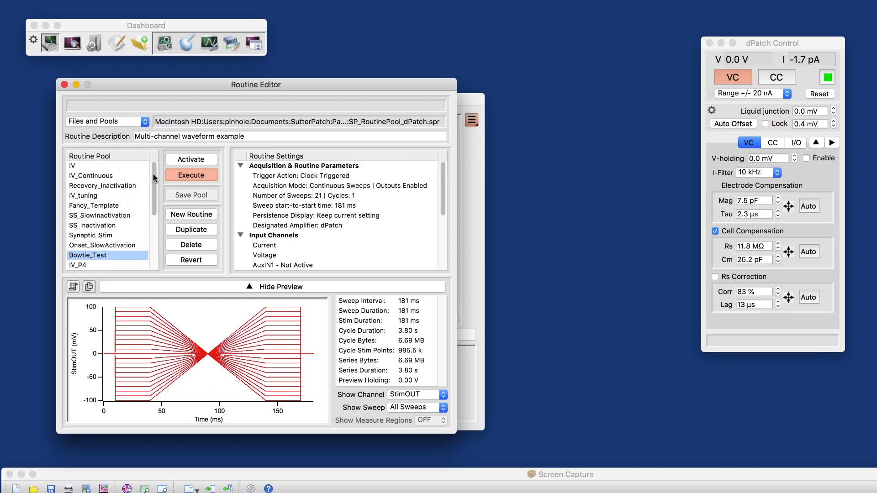
pyautogui.click(81, 165)
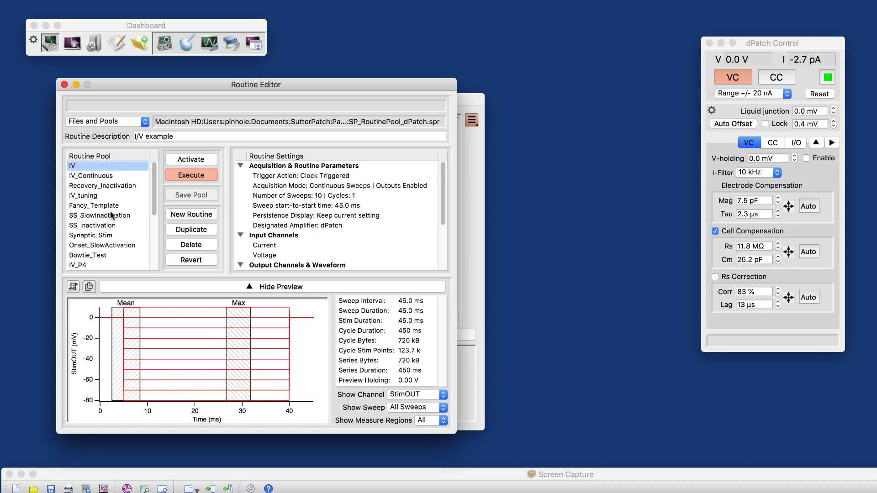
pyautogui.scroll(-3)
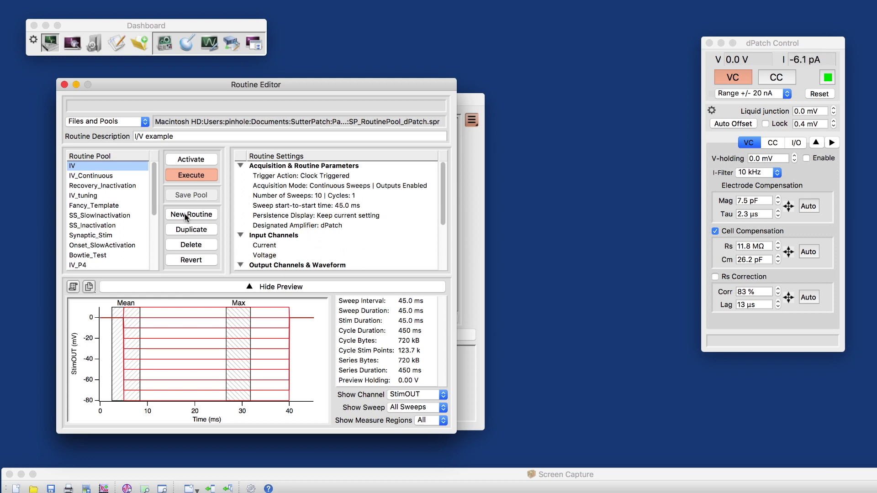
# Step: Add a new blank routine to the pool and begin renaming 'untitled' to My_IV
pyautogui.click(191, 213)
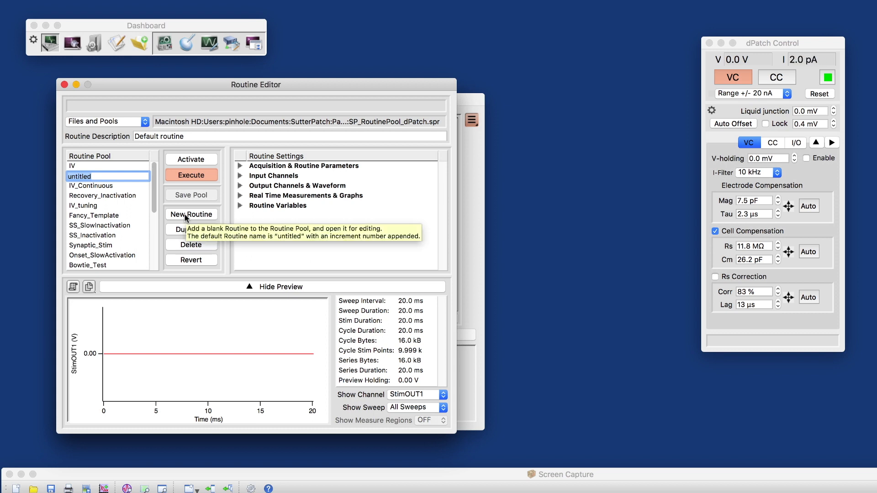
pyautogui.write('My_IV')
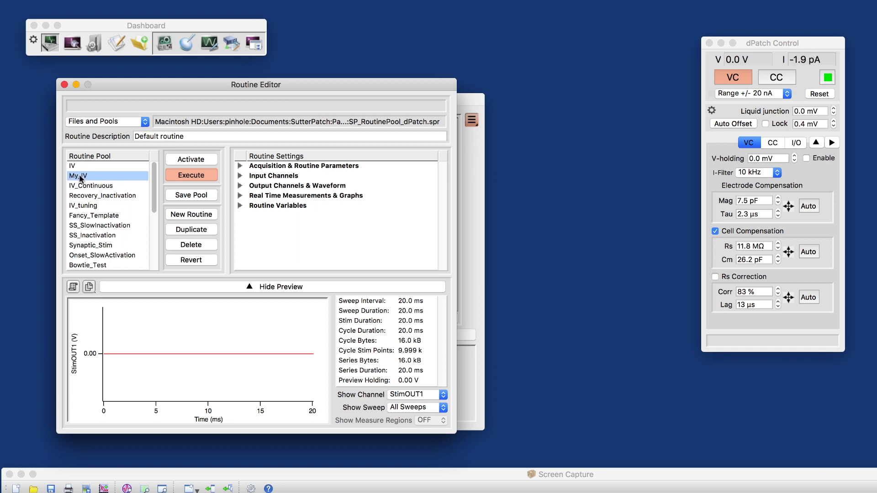
pyautogui.moveTo(111, 181)
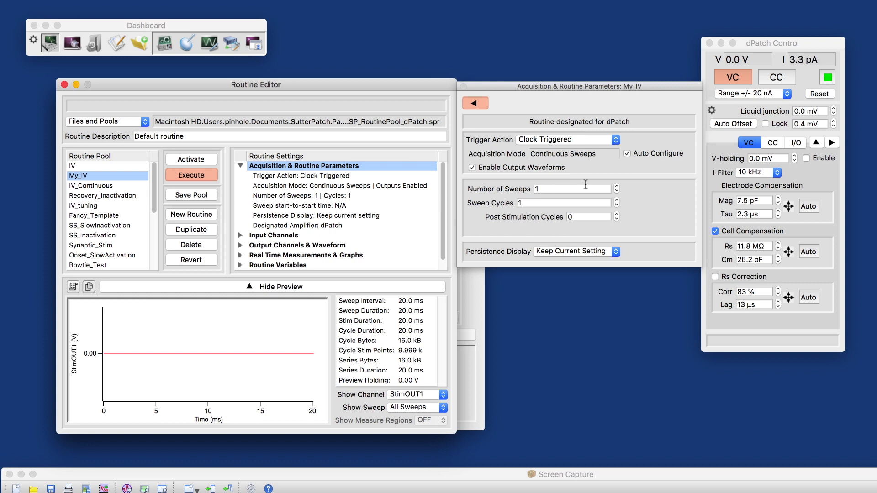
# Step: Set 15 sweeps (triggered sweeps, 1.00 s start-to-start) and move on to Input Channels
pyautogui.click(567, 188)
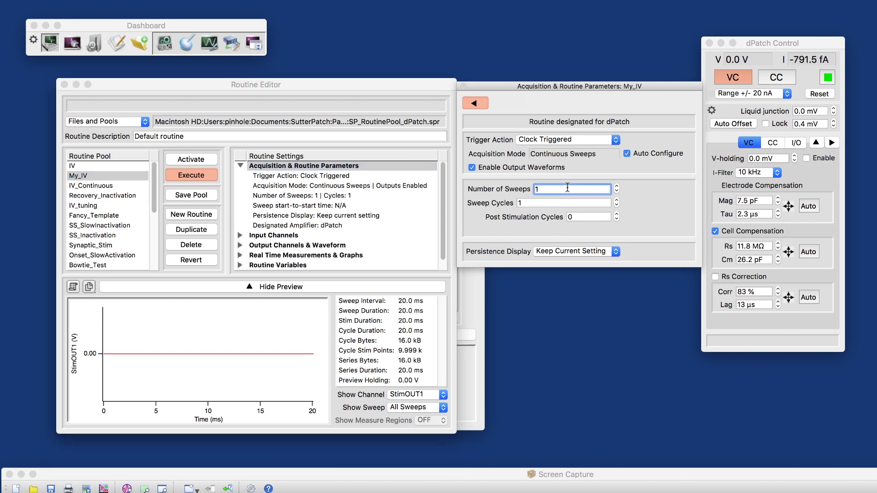
pyautogui.write('15')
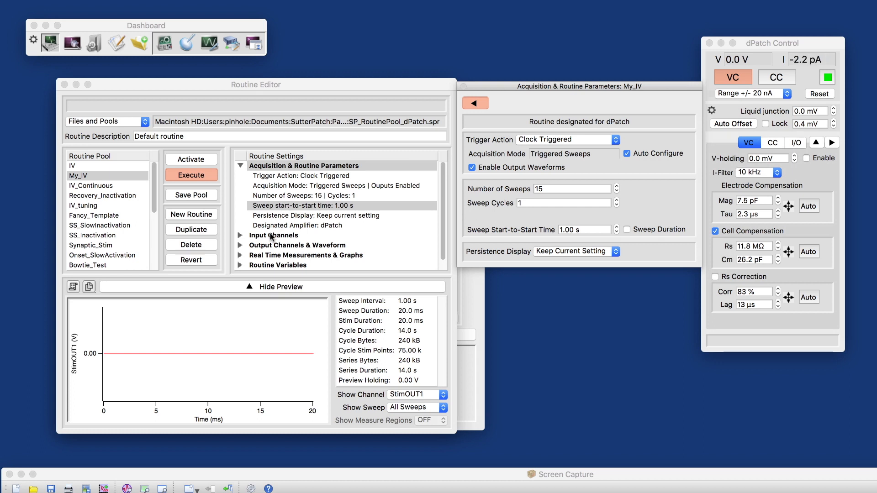
pyautogui.click(274, 234)
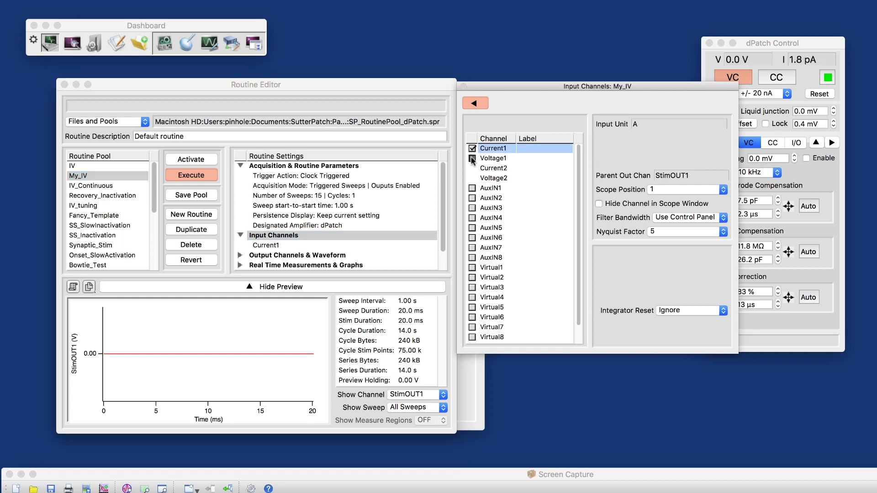
# Step: Enable Voltage1 as a second input channel and move on to Output Channels & Waveform
pyautogui.click(472, 158)
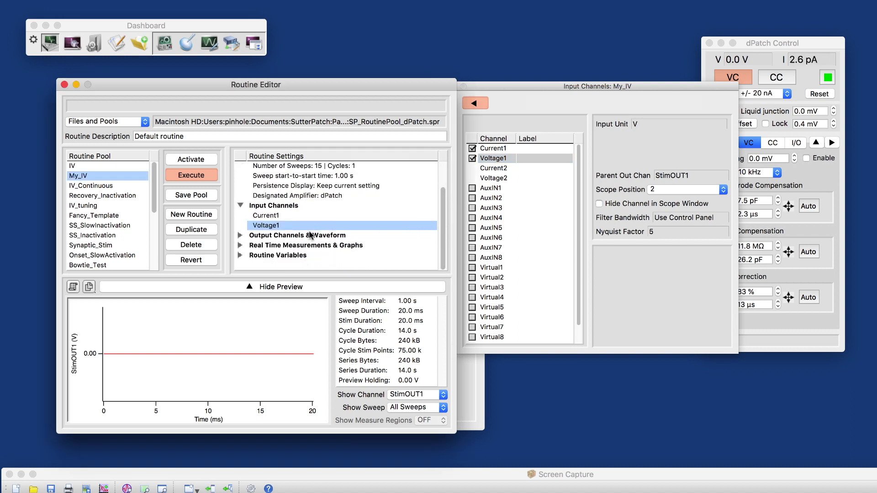
pyautogui.click(297, 235)
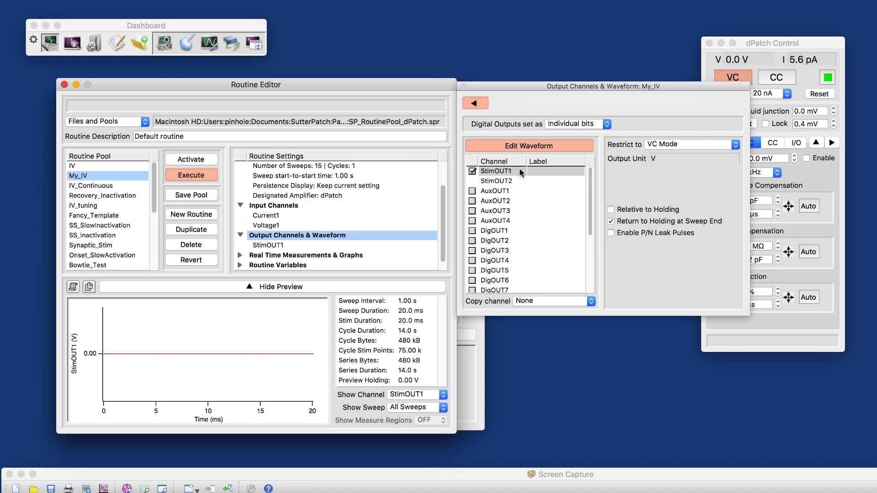
# Step: In StimOUT1's waveform, make segment 2 a stored step with Value+Increment amplitude
pyautogui.click(528, 145)
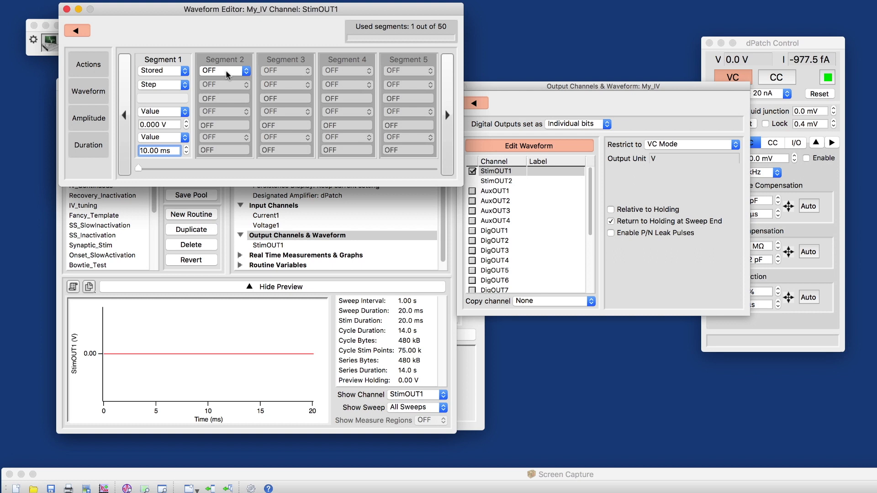
pyautogui.click(224, 70)
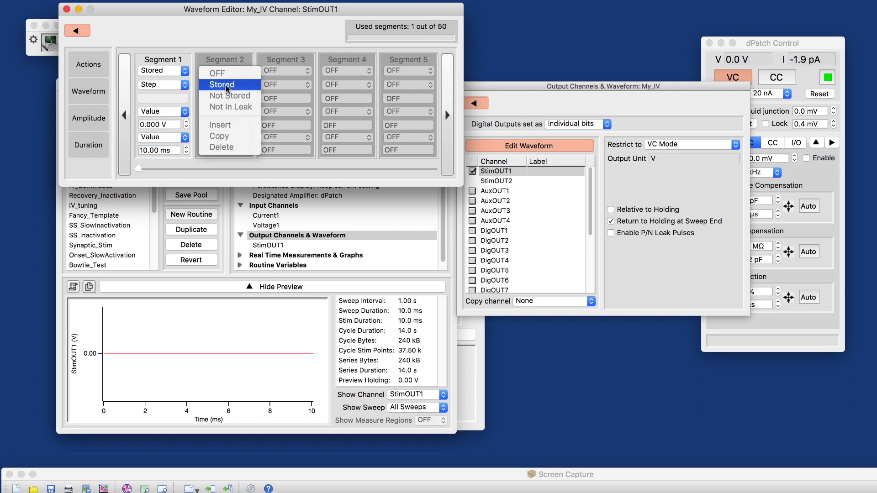
pyautogui.click(227, 84)
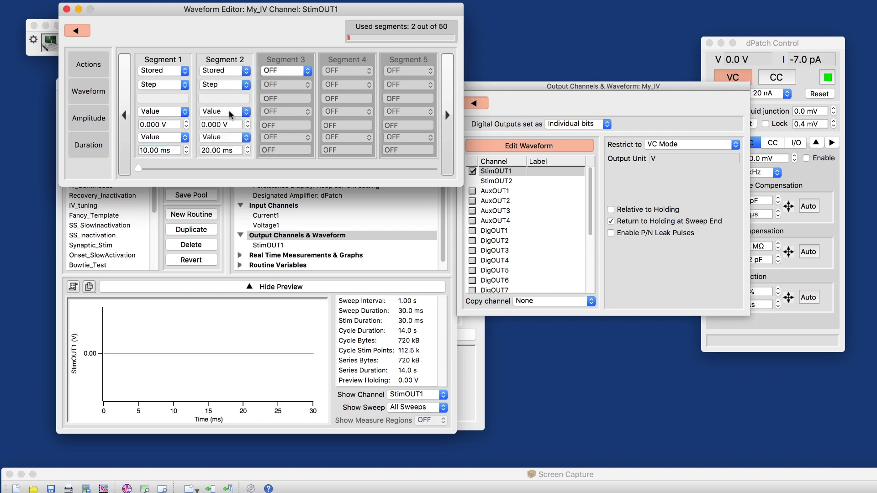
pyautogui.click(219, 112)
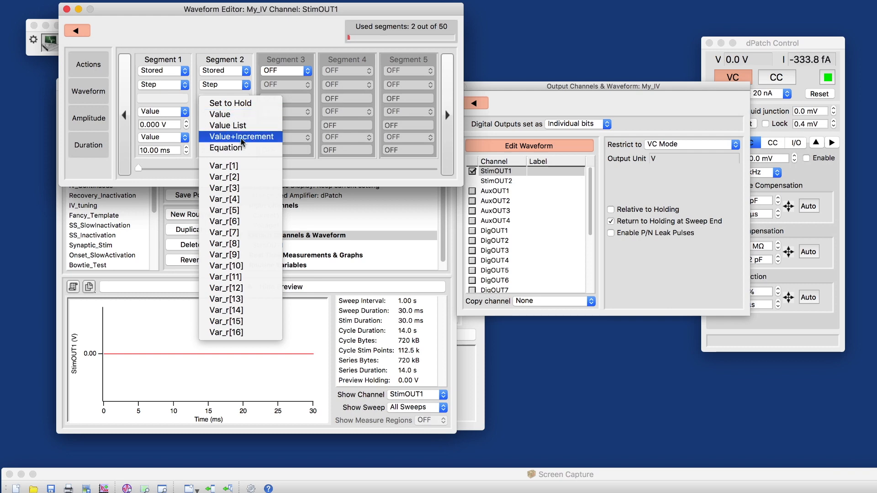
pyautogui.click(241, 136)
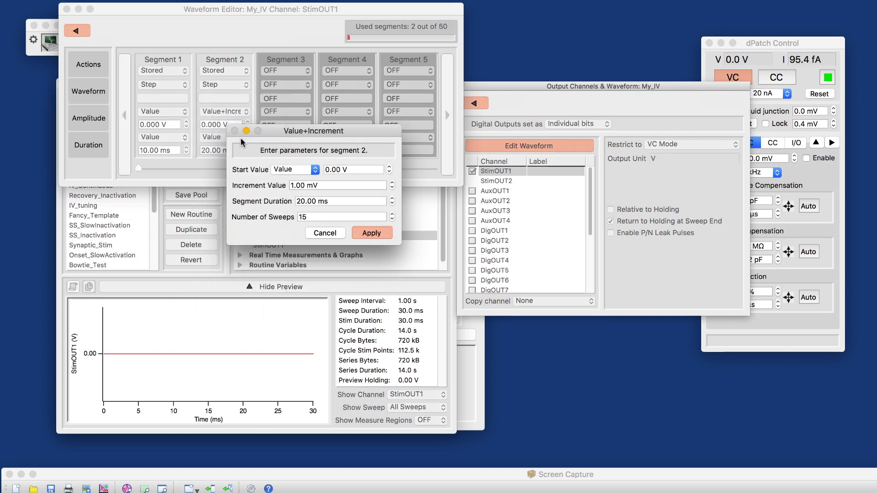
pyautogui.moveTo(352, 170)
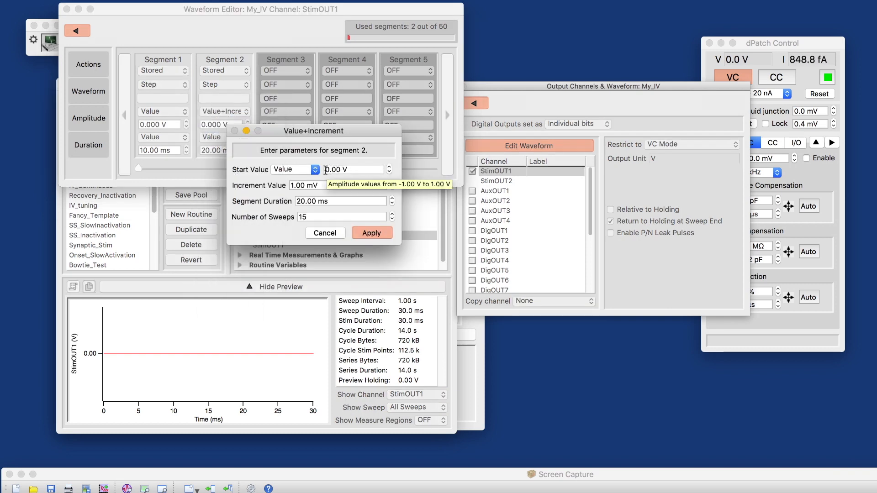
# Step: Apply segment 2 as start -80 mV, increment 10 mV, duration 100 ms over 13 sweeps
pyautogui.click(353, 170)
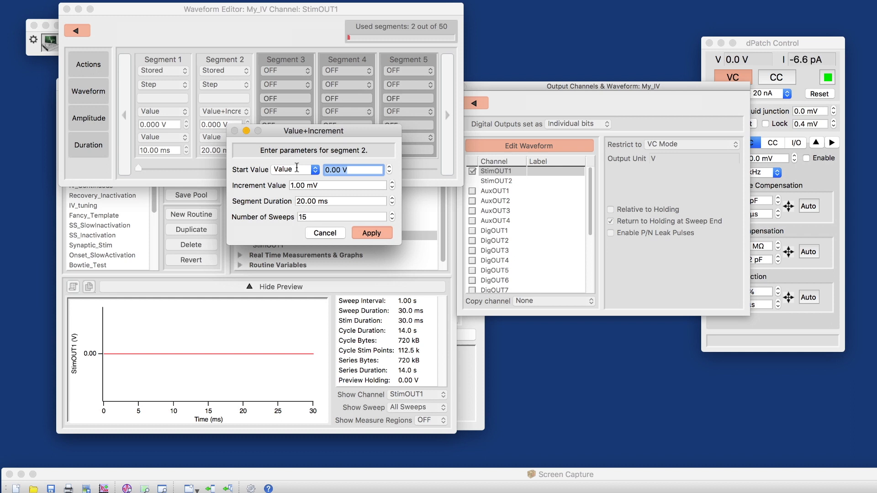
pyautogui.write('-80')
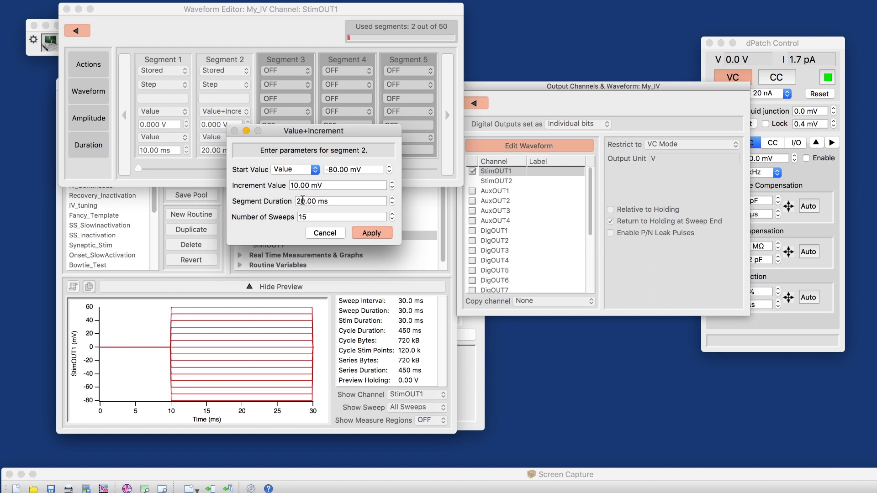
pyautogui.click(340, 201)
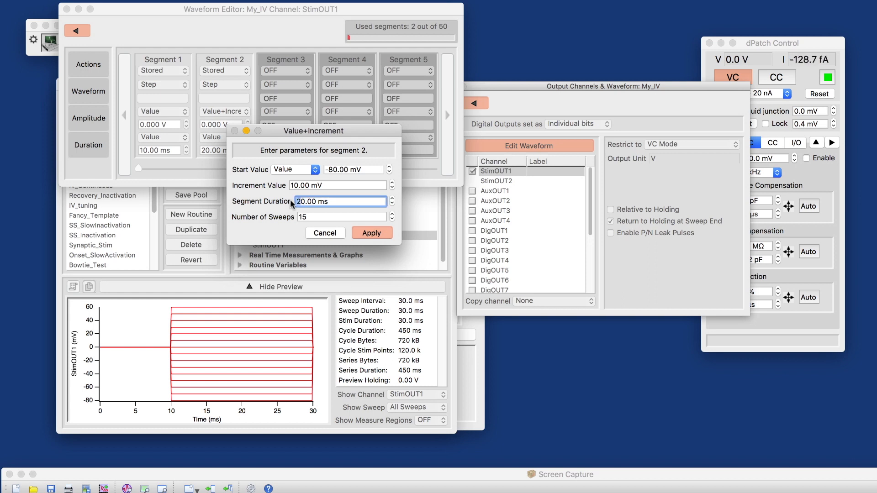
pyautogui.write('100.00 ms')
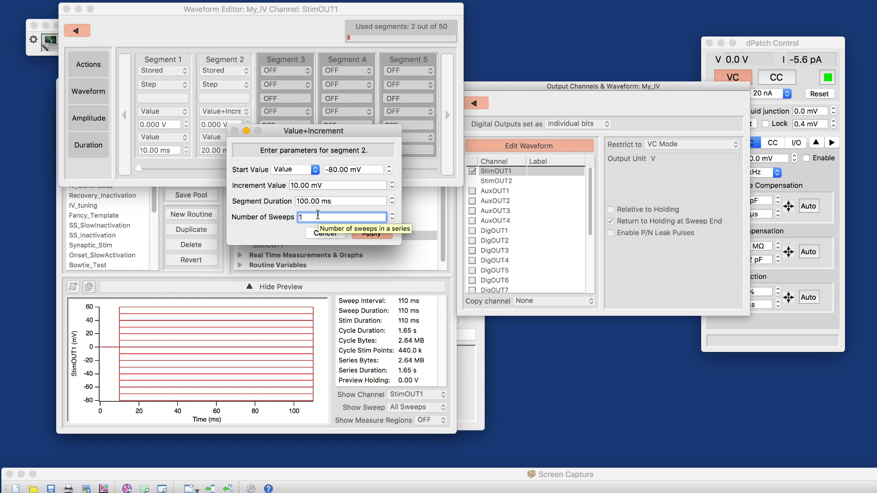
pyautogui.write('3')
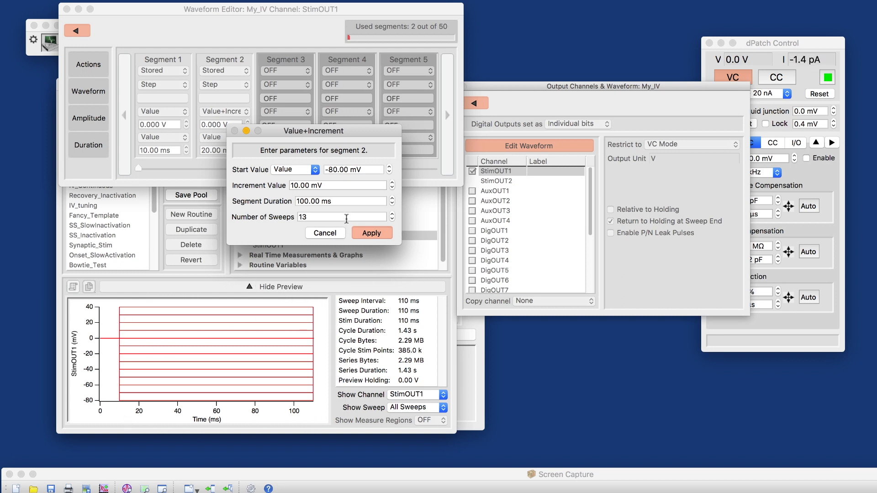
pyautogui.click(341, 217)
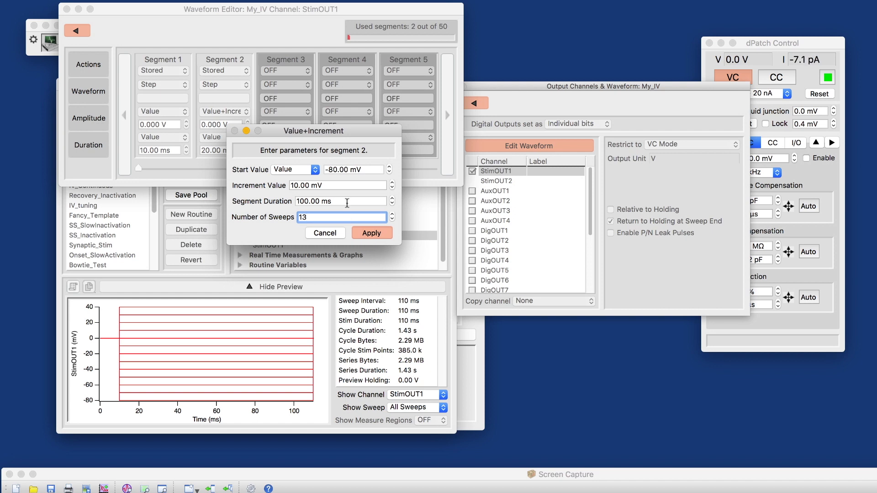
pyautogui.click(371, 233)
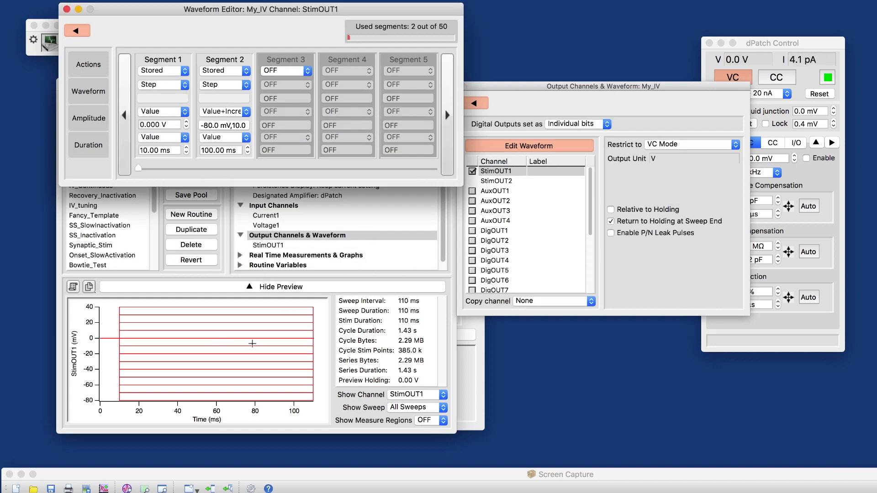
# Step: Make segment 3 a stored step lasting 50 ms
pyautogui.click(285, 71)
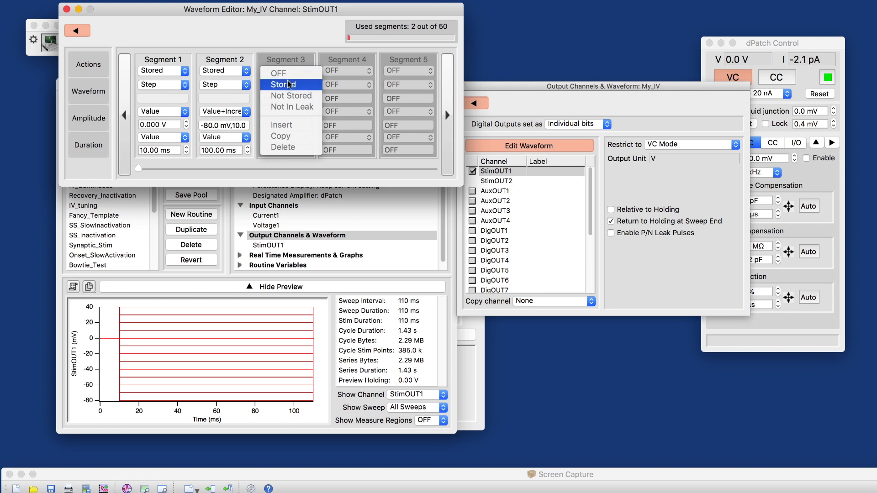
pyautogui.click(290, 84)
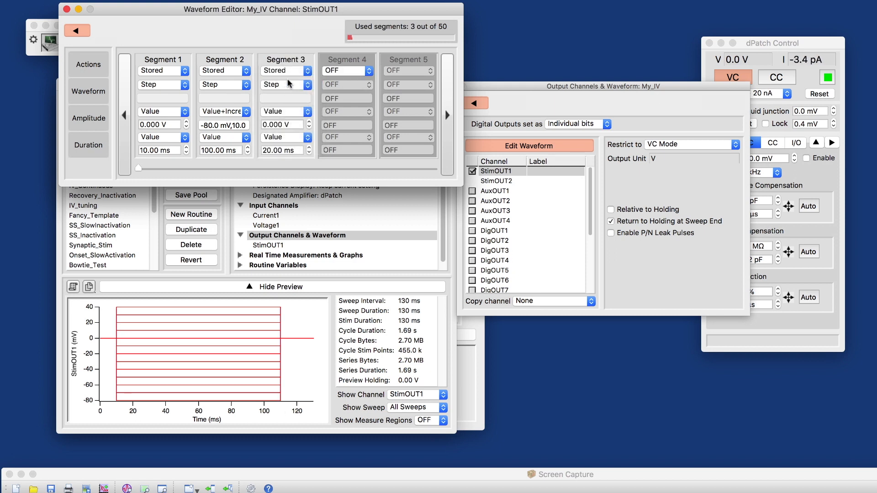
pyautogui.click(282, 150)
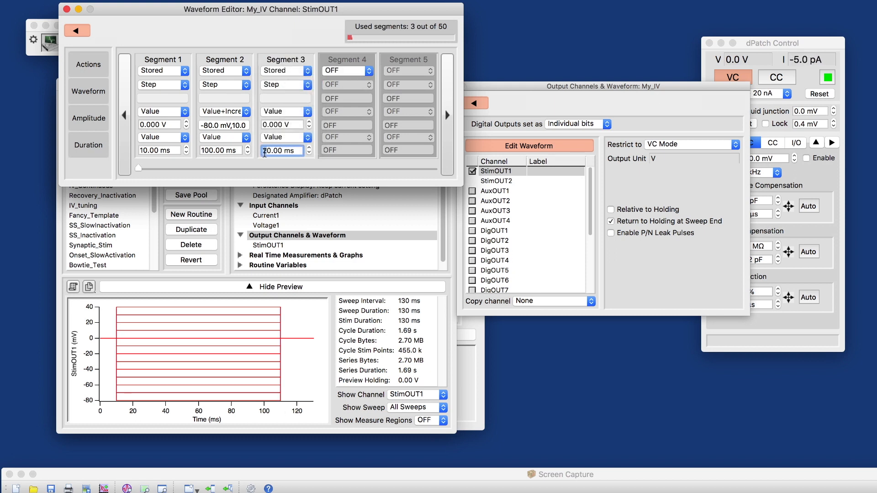
pyautogui.write('50.00 ms')
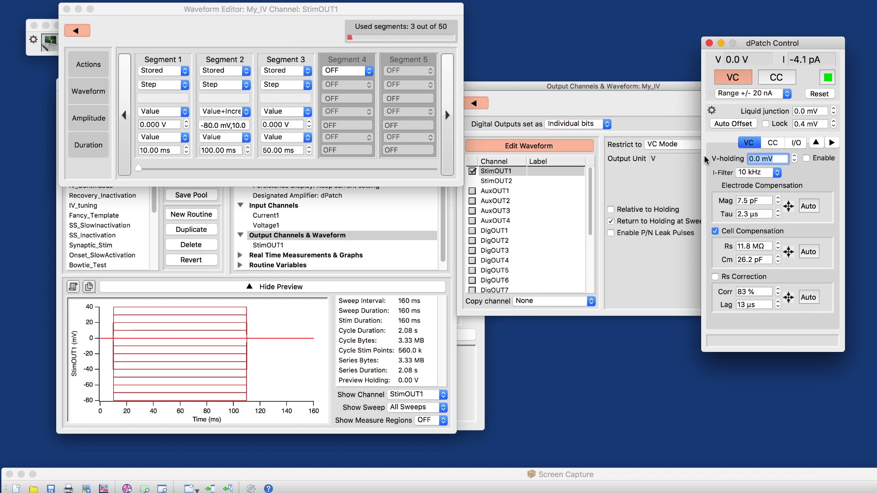
# Step: Set V-holding to -60 mV and put segments 3 and 1 at the holding level
pyautogui.write('-60')
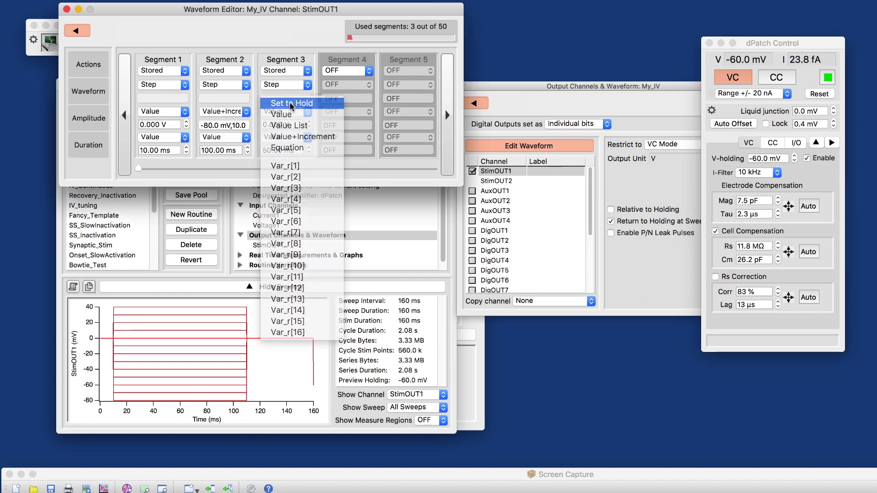
pyautogui.click(290, 103)
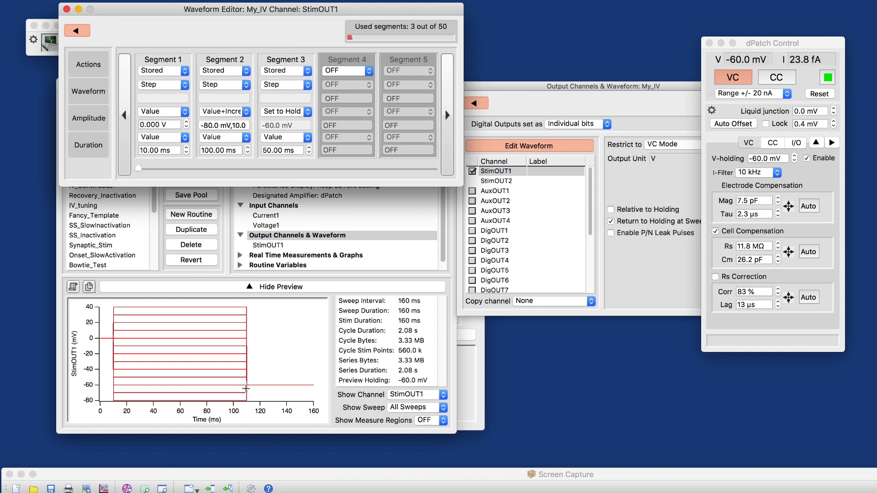
pyautogui.moveTo(272, 367)
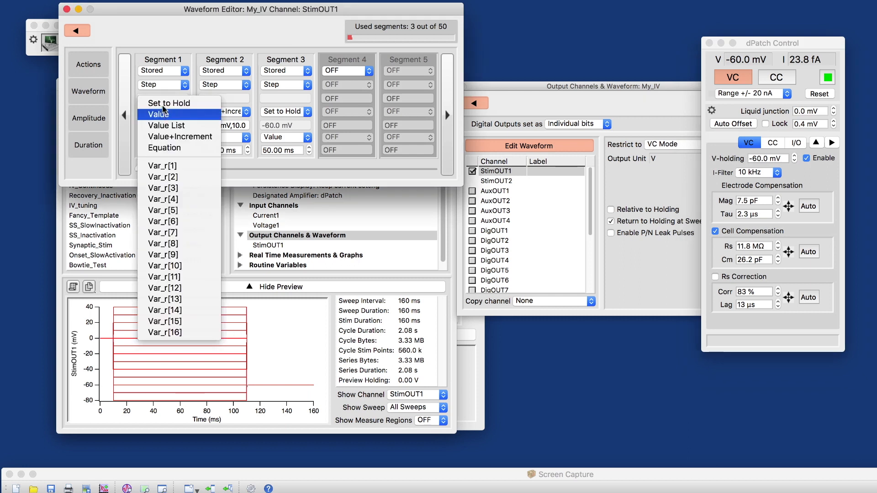
pyautogui.click(159, 114)
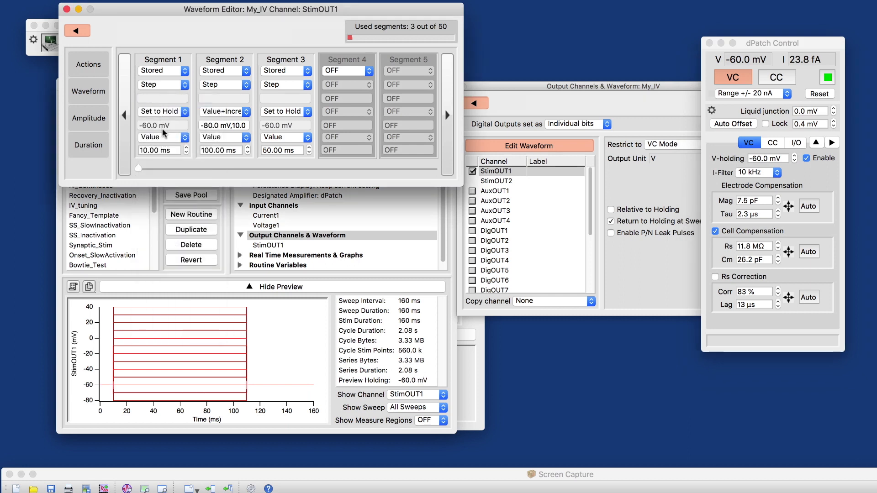
pyautogui.moveTo(254, 370)
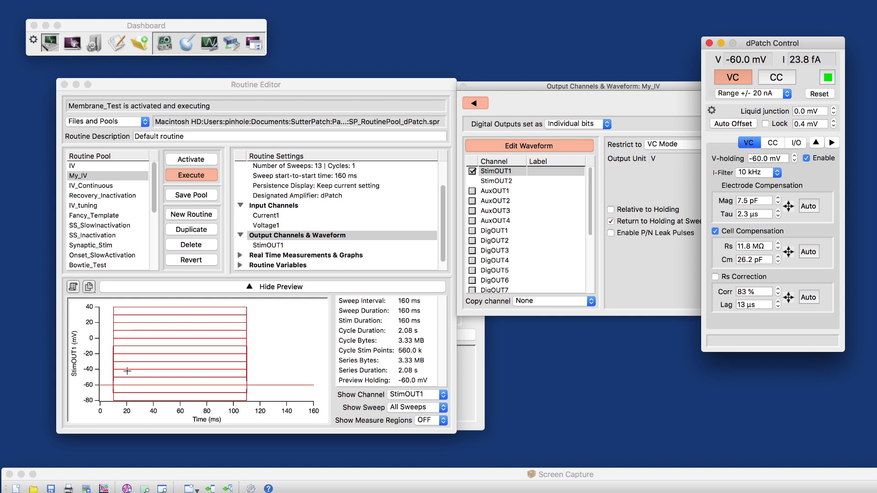
pyautogui.moveTo(243, 339)
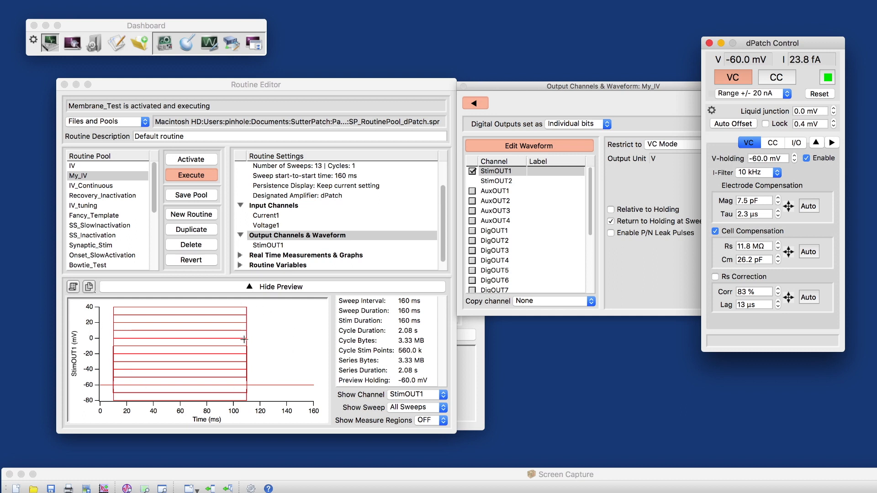
# Step: In Real Time Measurements & Graphs, turn on m[1] and rename it Outward Peak
pyautogui.click(305, 255)
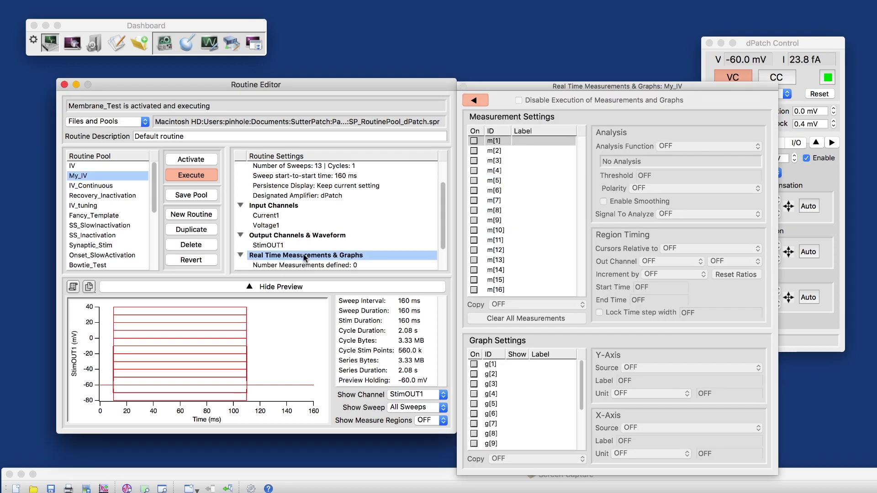
pyautogui.moveTo(323, 251)
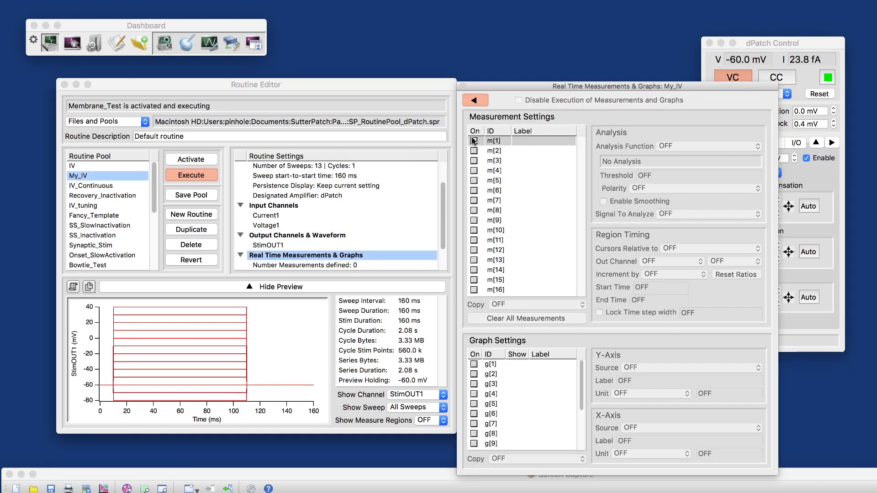
pyautogui.click(473, 141)
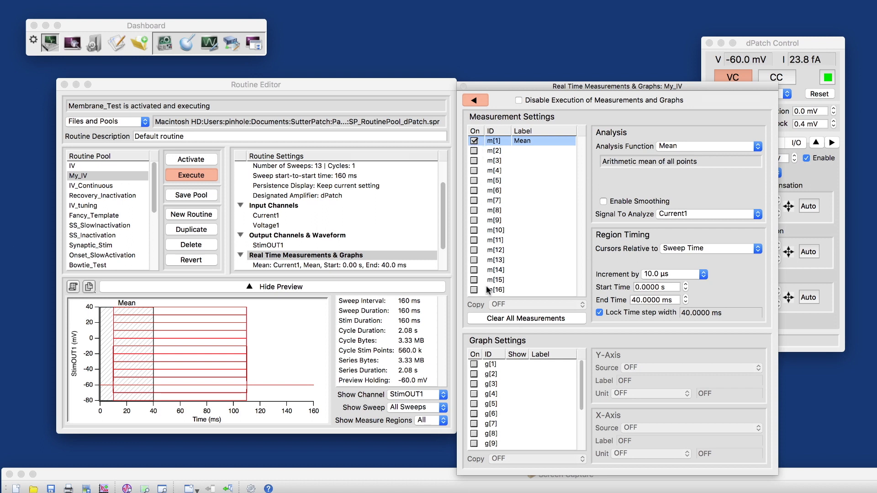
pyautogui.moveTo(545, 143)
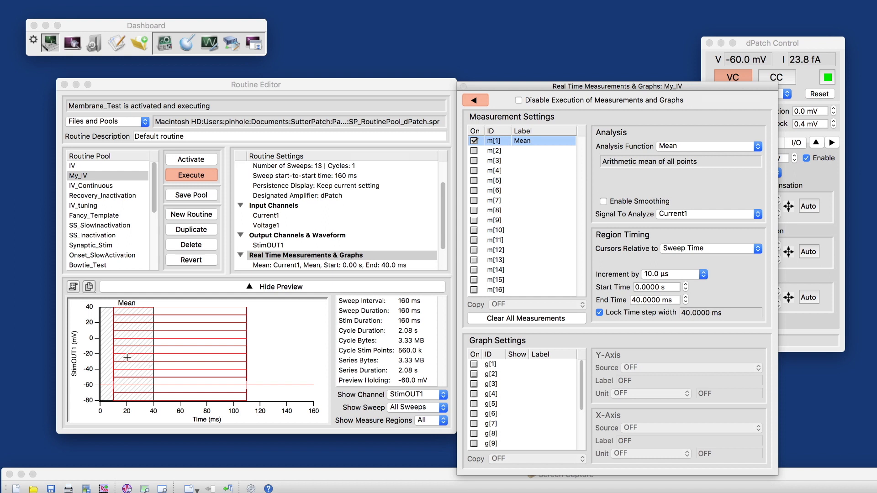
pyautogui.moveTo(183, 327)
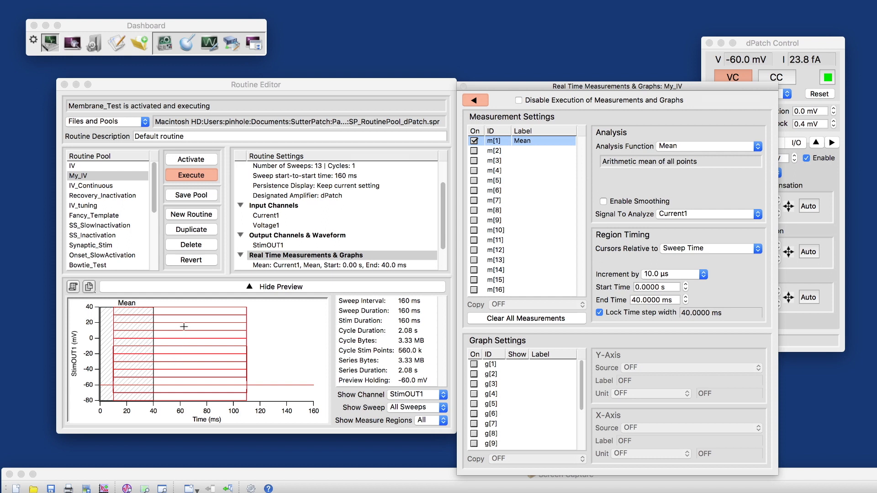
pyautogui.moveTo(144, 372)
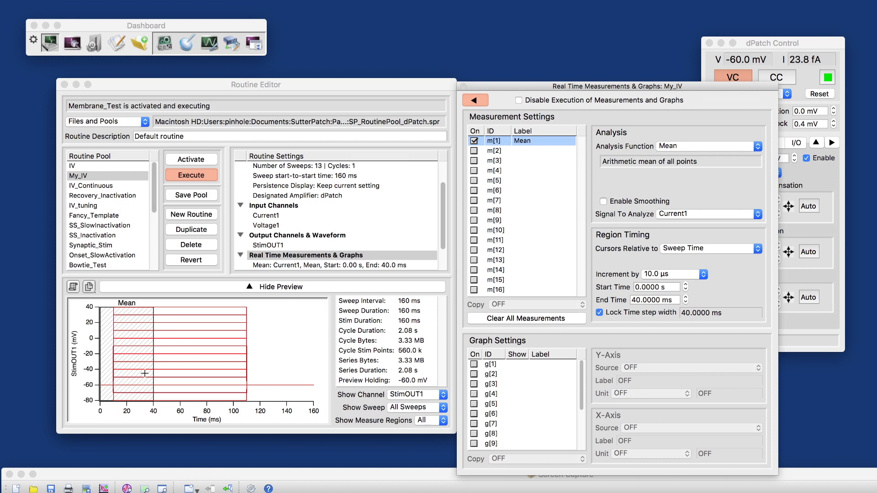
pyautogui.moveTo(540, 218)
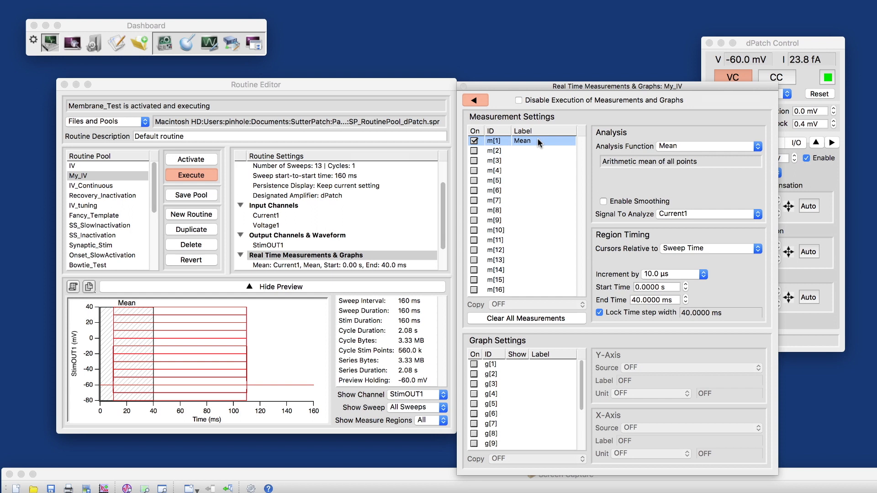
pyautogui.doubleClick(542, 141)
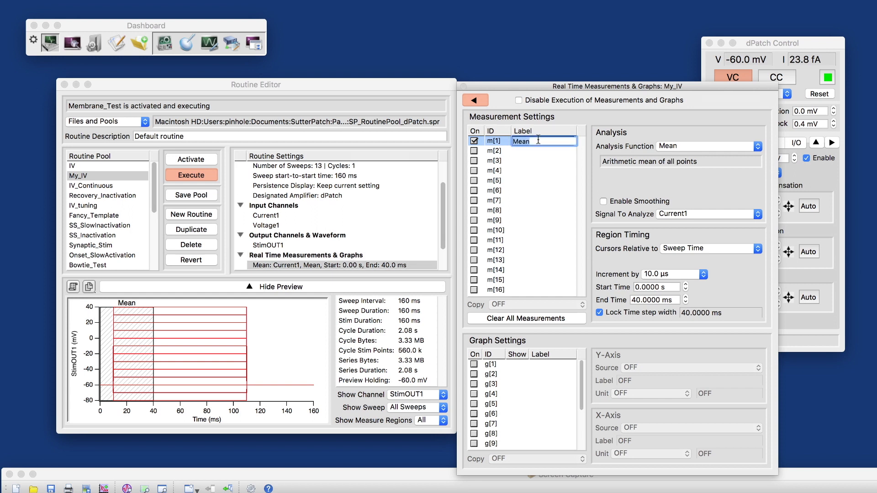
pyautogui.write('Outward Peak')
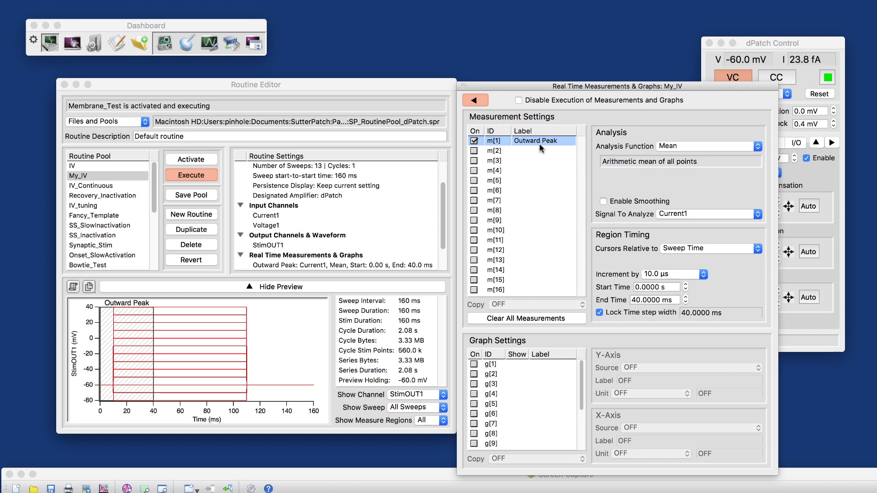
# Step: Make Outward Peak take the maximum value, with cursors timed relative to segment time
pyautogui.click(706, 146)
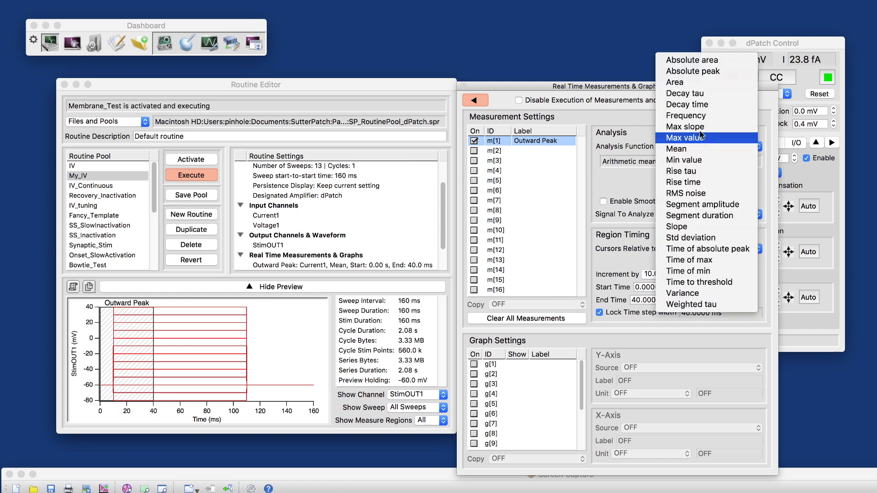
pyautogui.click(684, 138)
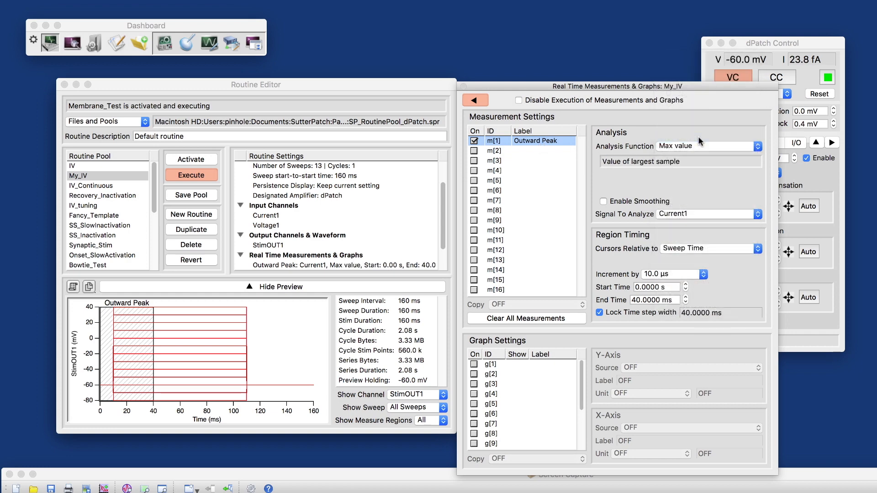
pyautogui.moveTo(696, 163)
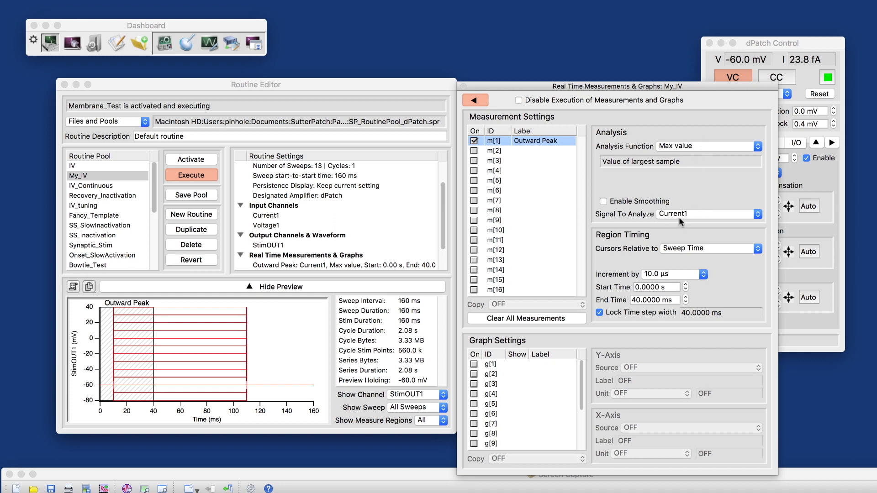
pyautogui.click(710, 249)
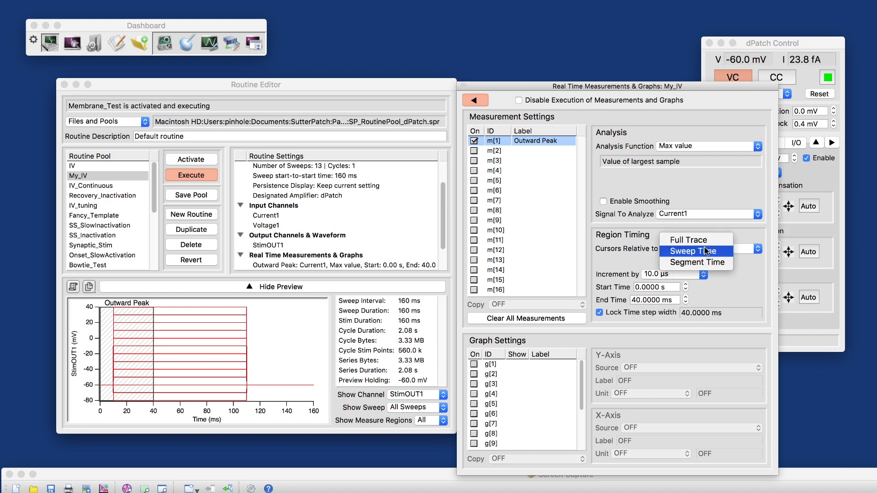
pyautogui.click(695, 250)
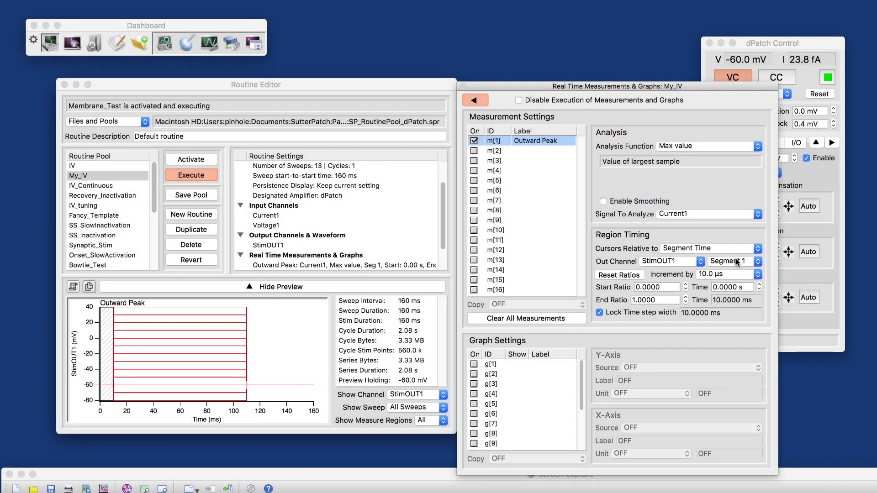
# Step: Target segment 2 of StimOUT1 with start ratio -0.02 and end ratio 0.1
pyautogui.click(753, 261)
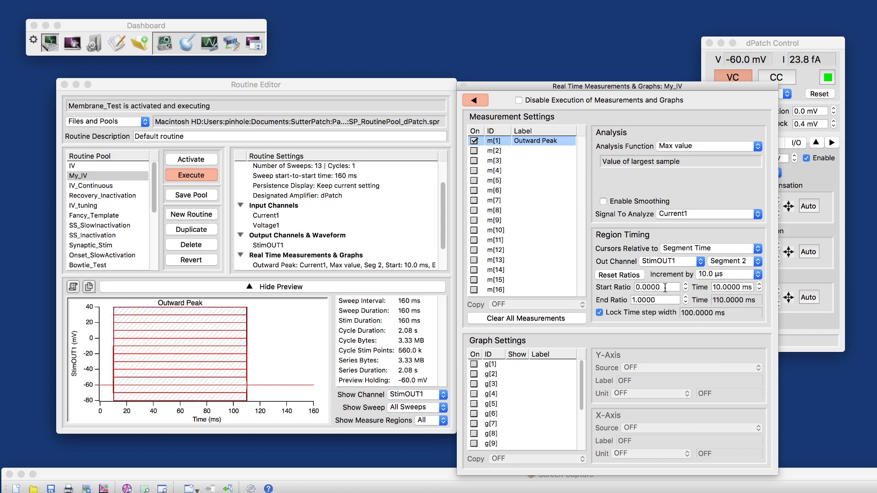
pyautogui.click(656, 286)
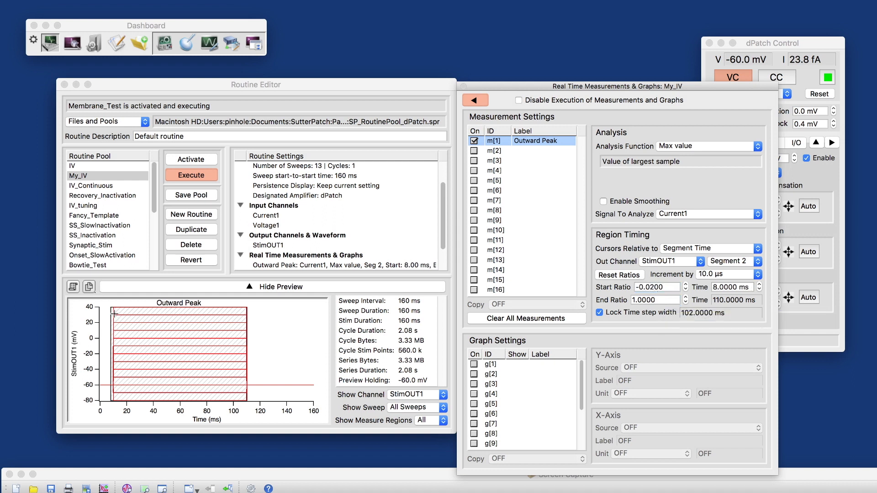
pyautogui.click(653, 300)
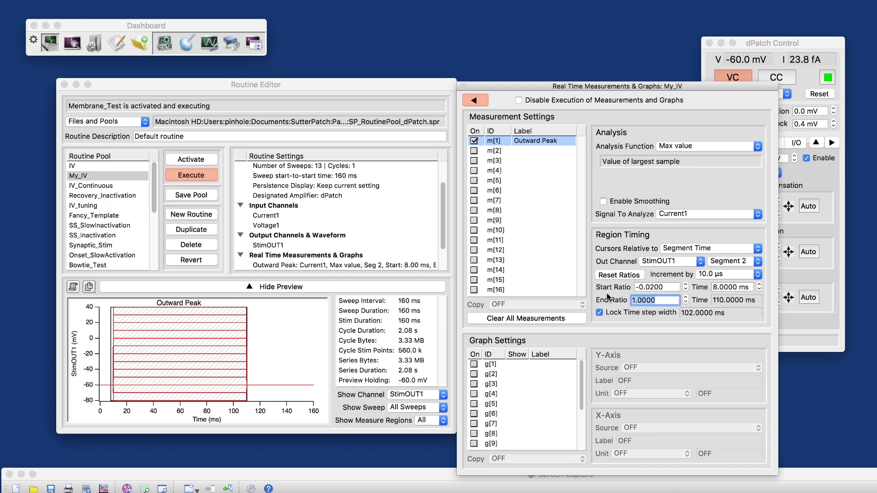
pyautogui.write('0.1')
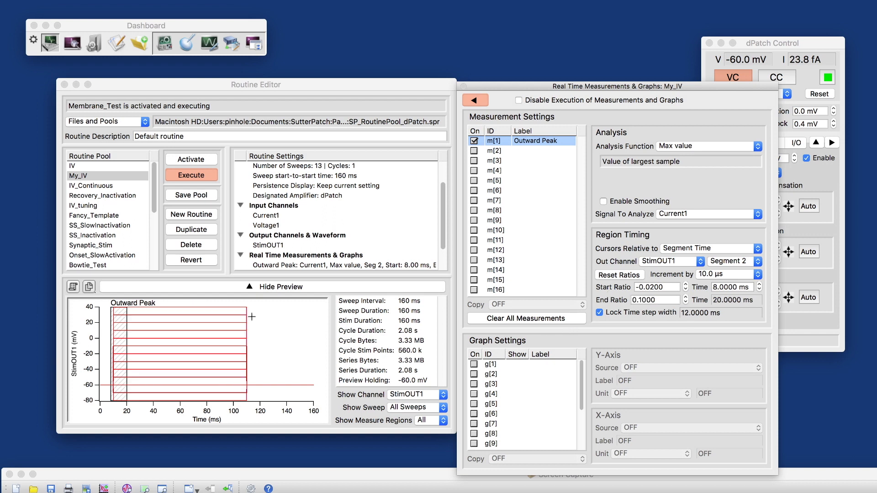
pyautogui.moveTo(118, 329)
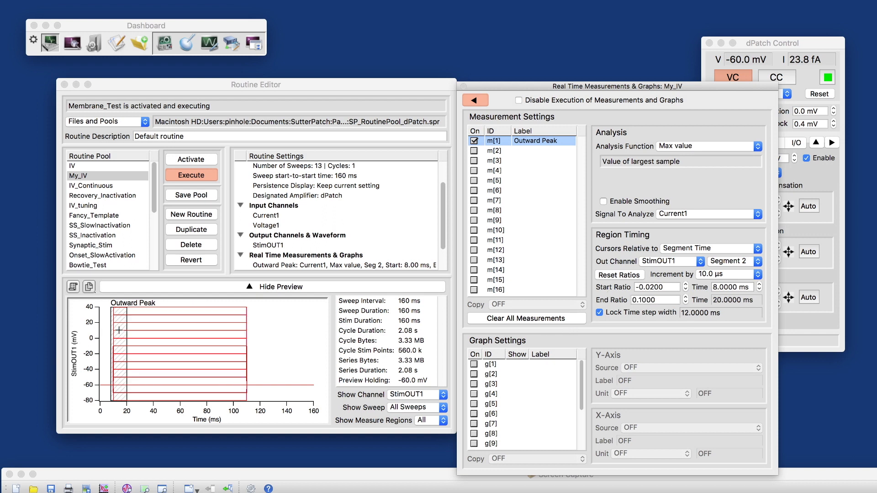
pyautogui.moveTo(610, 132)
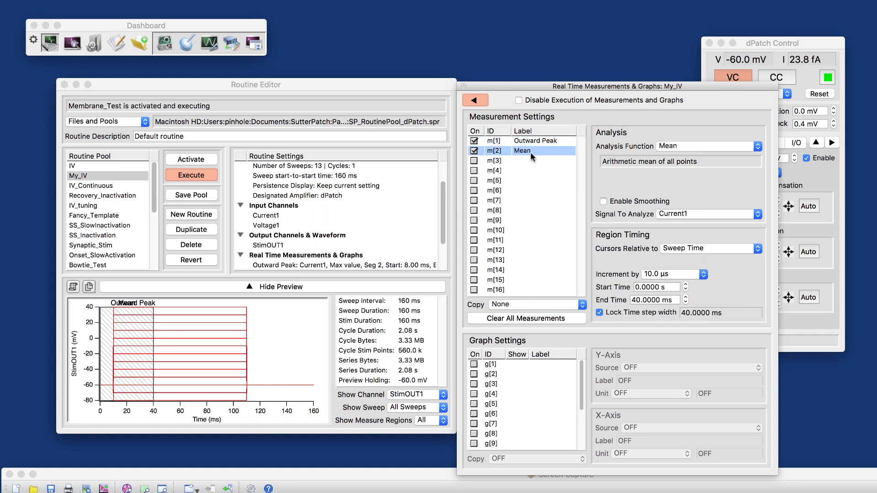
pyautogui.moveTo(636, 159)
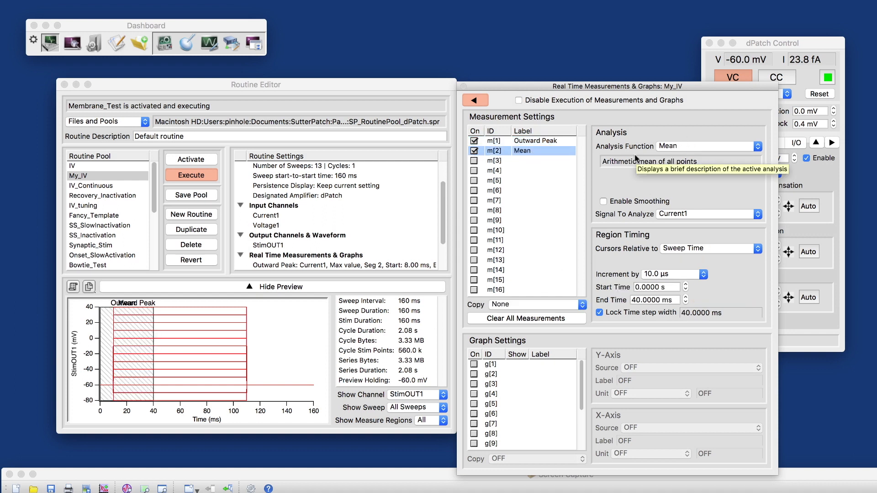
pyautogui.moveTo(542, 155)
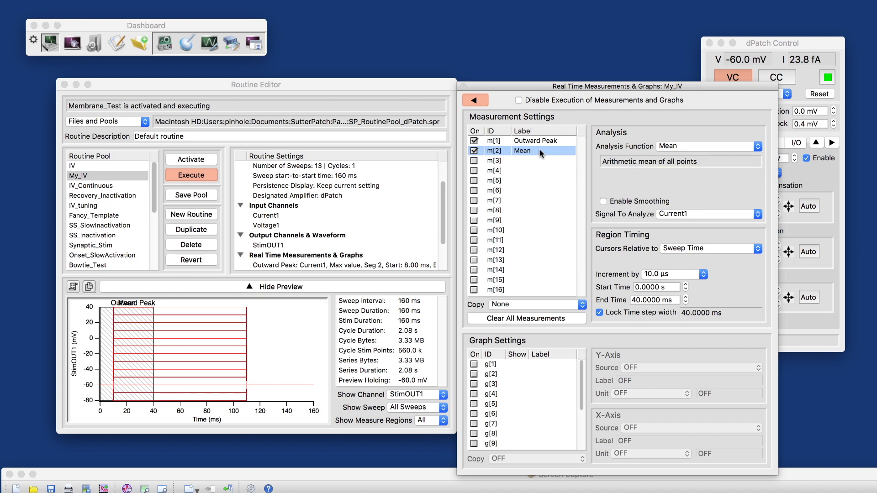
pyautogui.moveTo(707, 228)
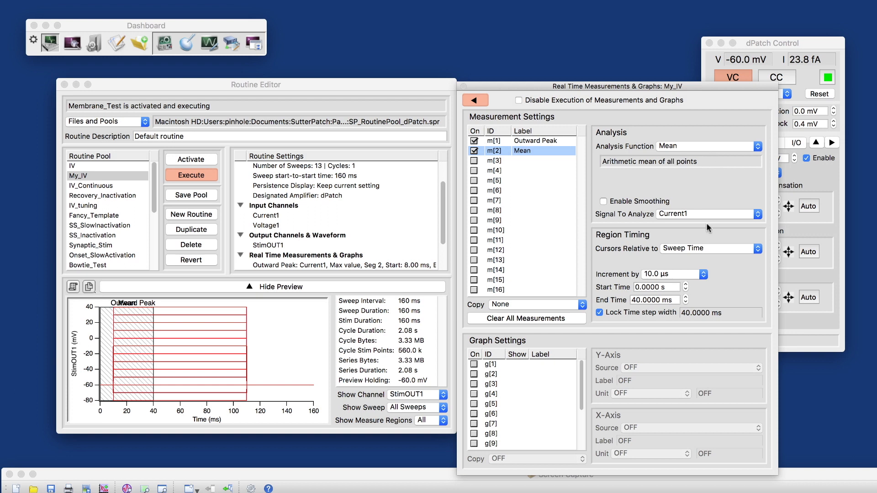
# Step: Set m[2]'s analysis function to Segment amplitude on StimOUT1 segment 2
pyautogui.click(710, 249)
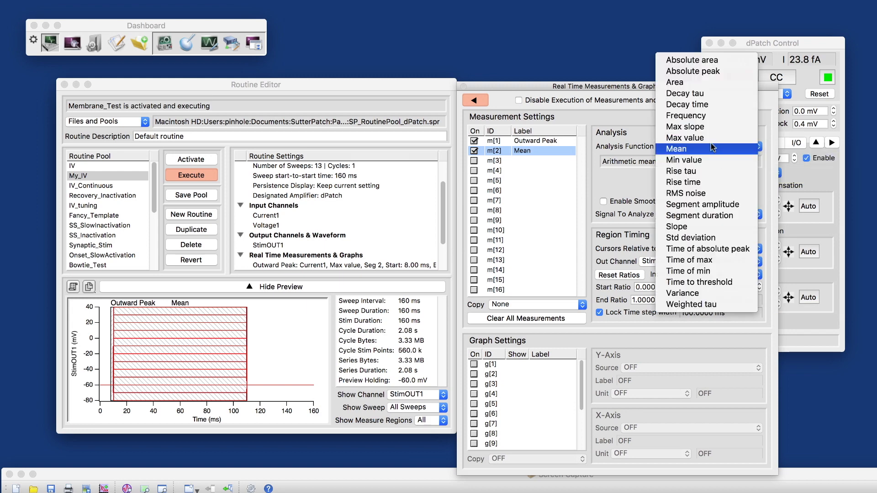
pyautogui.moveTo(704, 203)
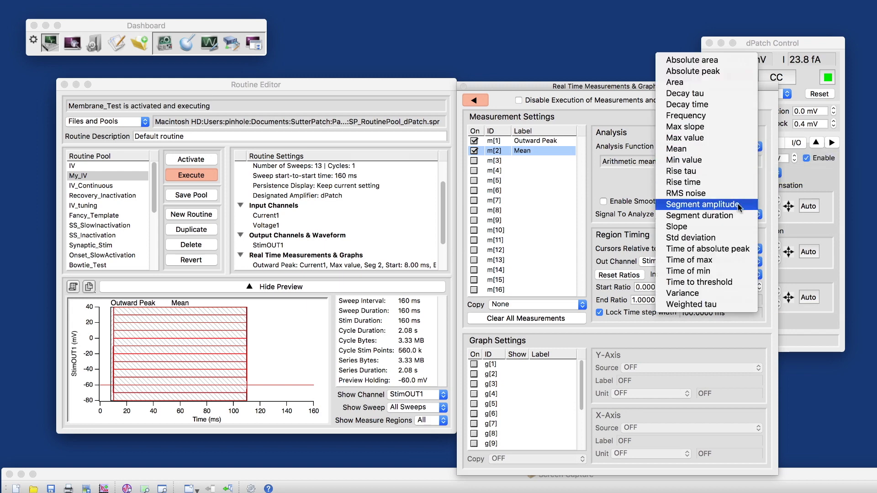
pyautogui.click(702, 204)
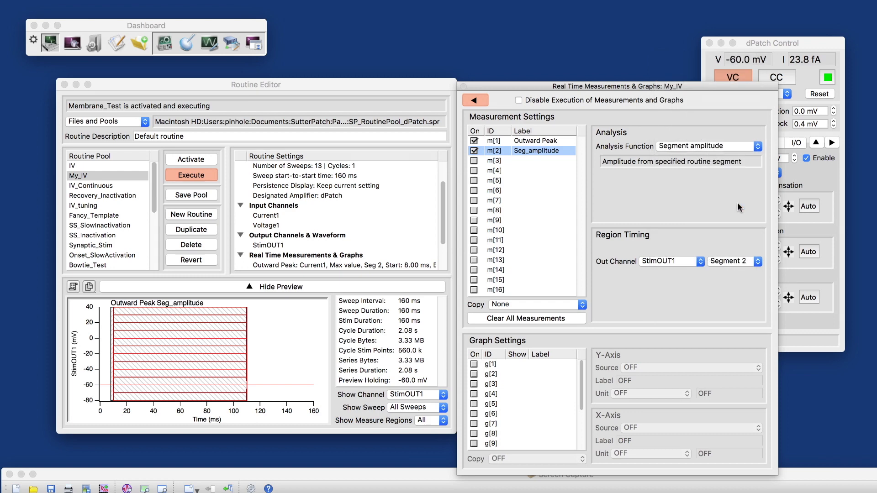
pyautogui.moveTo(690, 268)
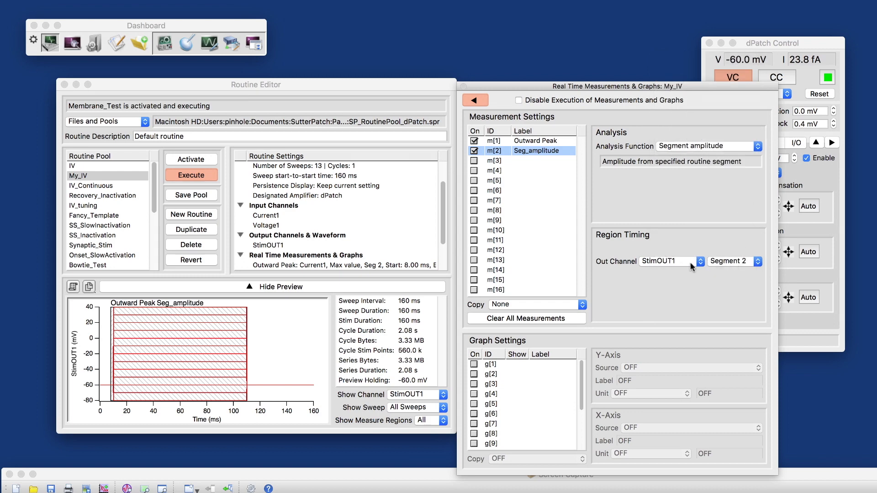
pyautogui.moveTo(658, 245)
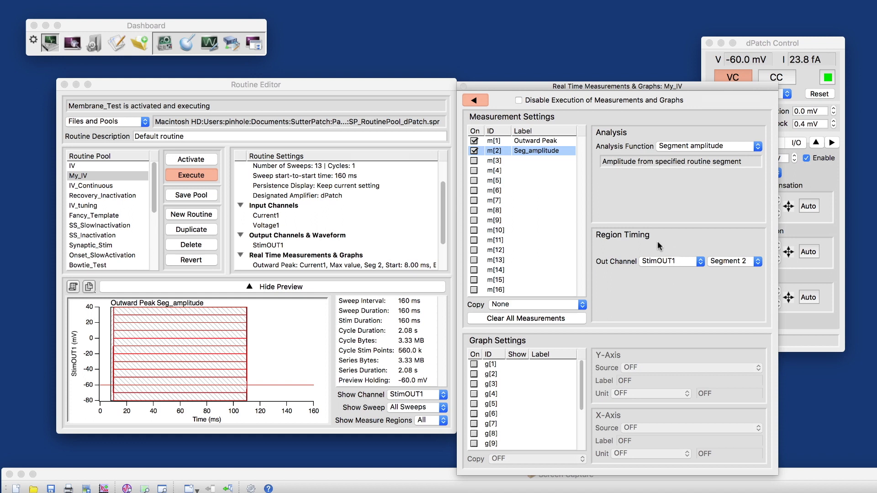
pyautogui.moveTo(671, 268)
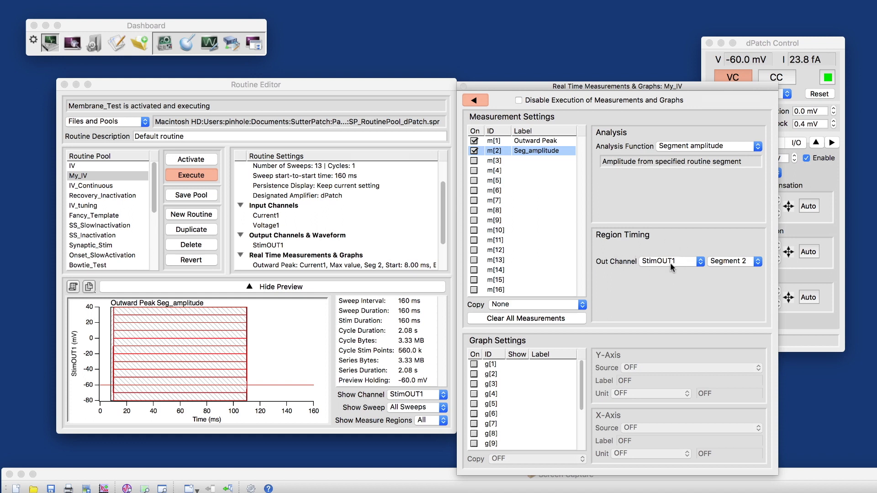
pyautogui.moveTo(735, 266)
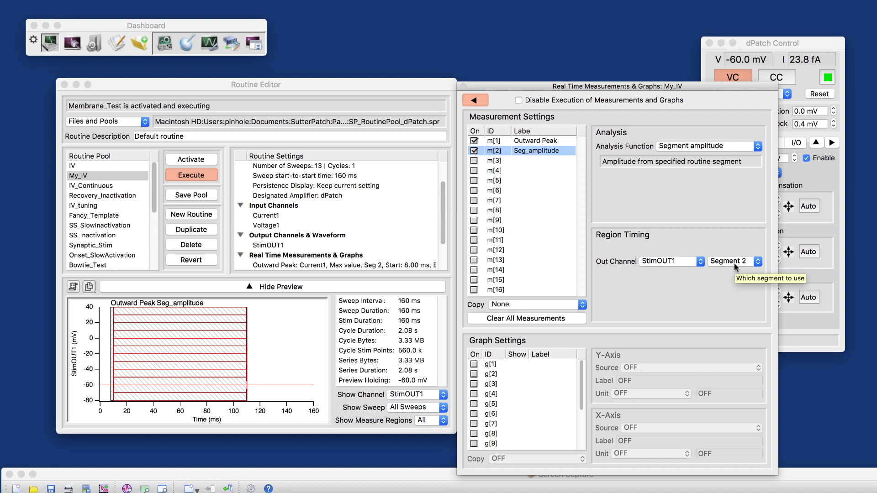
pyautogui.moveTo(556, 155)
pyautogui.write('Cmd')
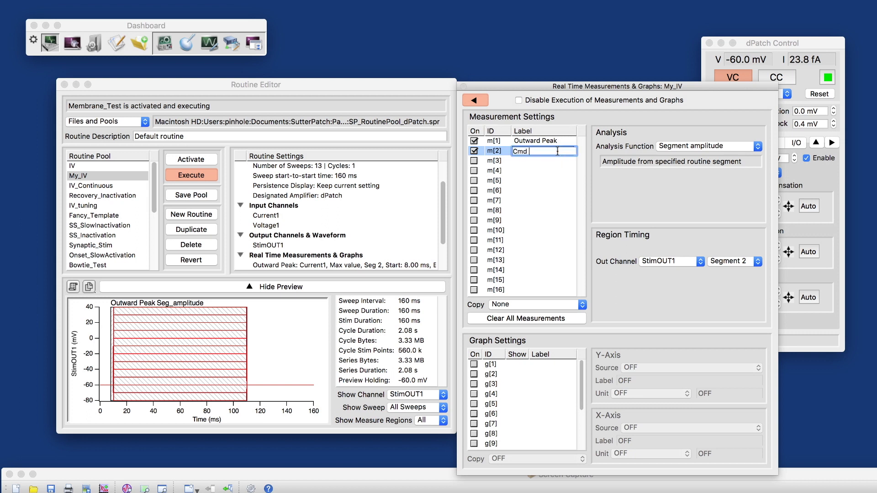
# Step: Relabel measurement m[2] as 'Cmd Step', still measuring segment 2 amplitude of StimOUT1
pyautogui.write('Step')
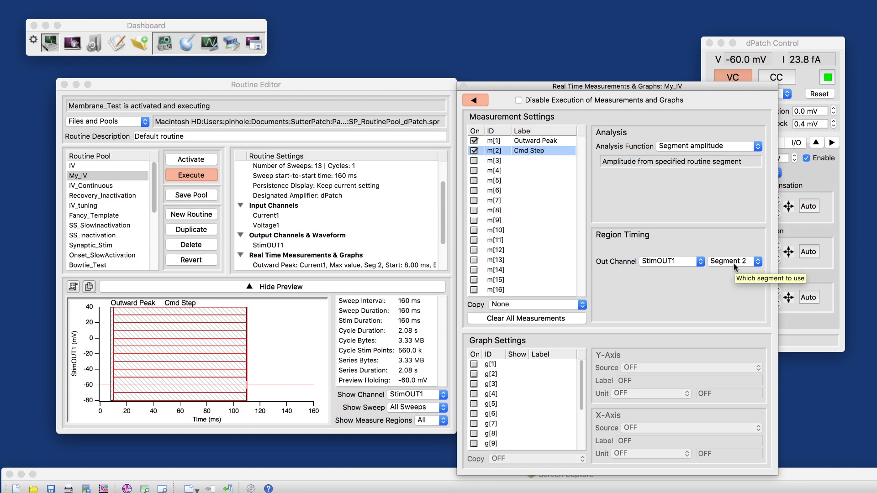
pyautogui.moveTo(548, 143)
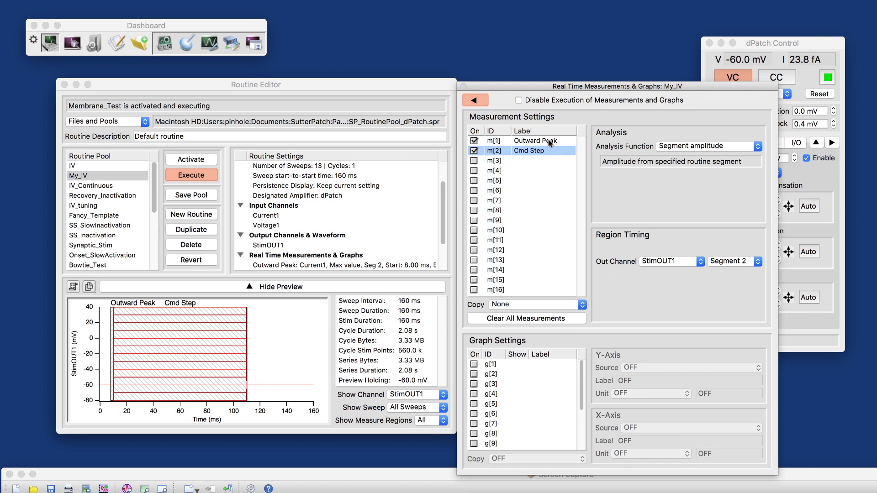
pyautogui.moveTo(480, 377)
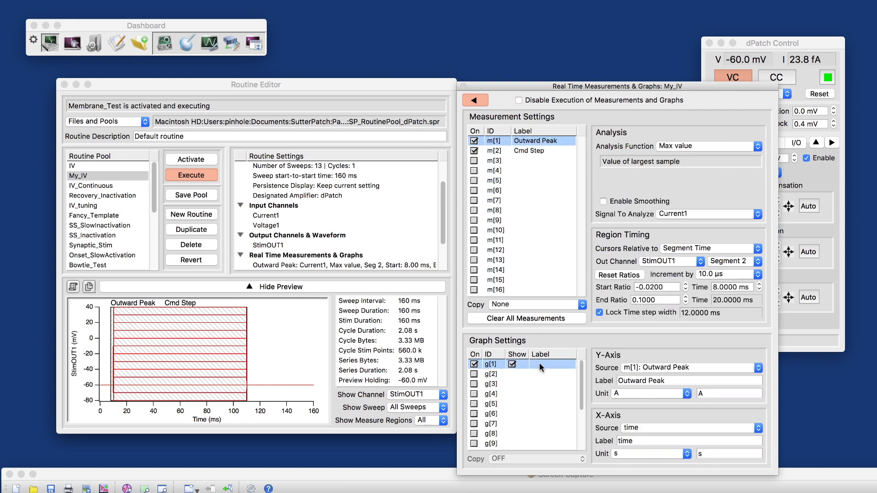
# Step: Label the first real-time graph g[1] as 'IV'
pyautogui.click(553, 364)
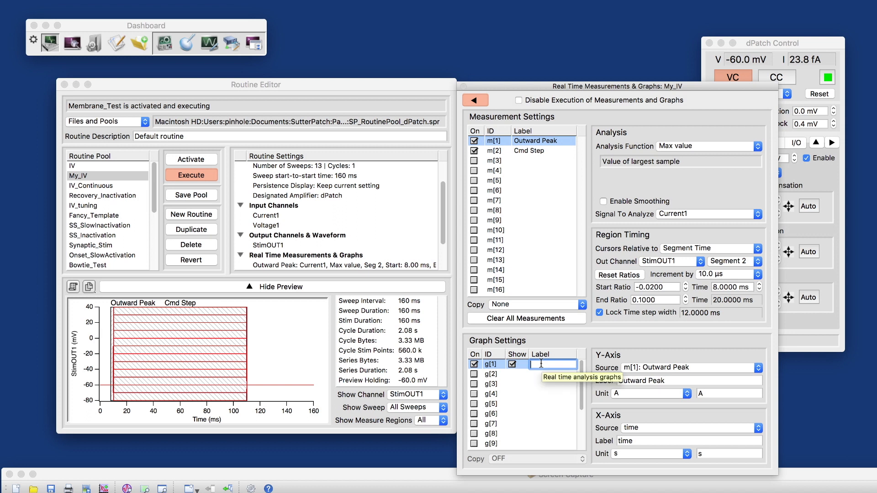
pyautogui.write('IV')
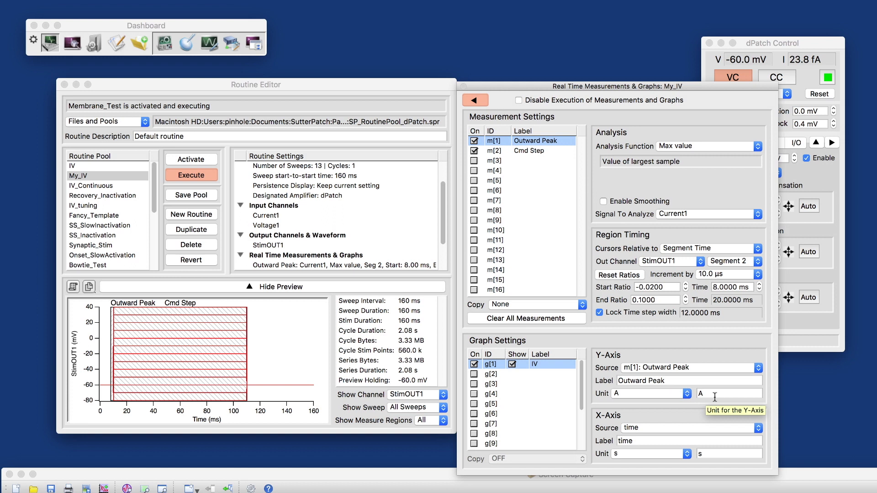
pyautogui.moveTo(707, 402)
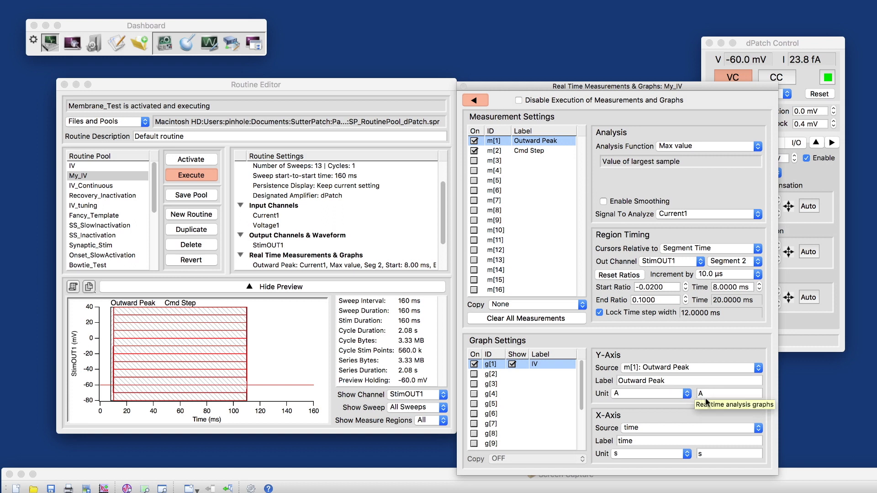
pyautogui.moveTo(717, 392)
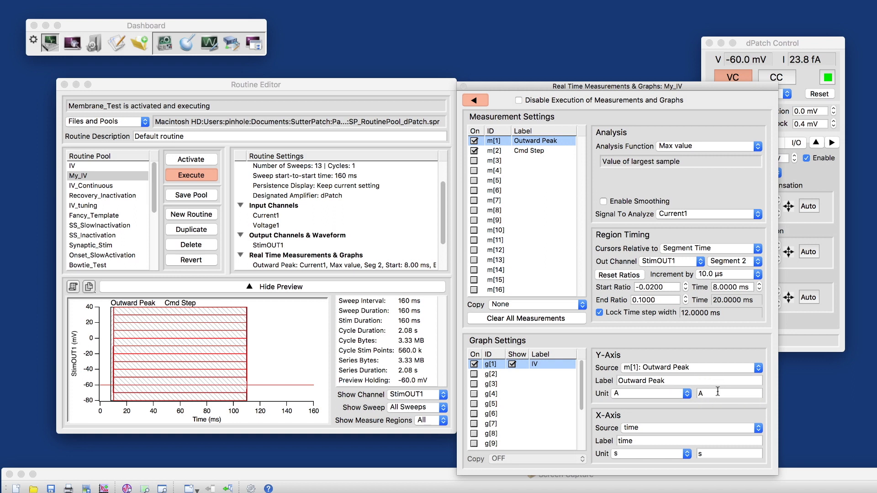
pyautogui.moveTo(717, 392)
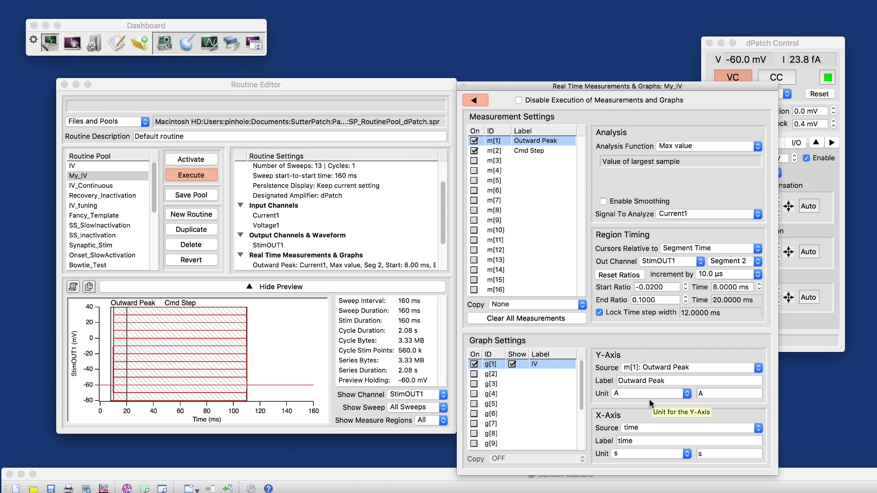
pyautogui.moveTo(653, 430)
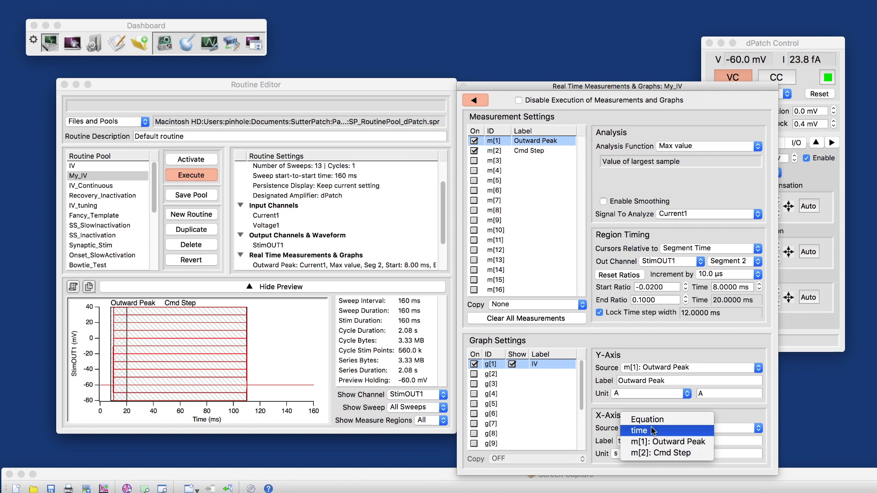
pyautogui.moveTo(645, 419)
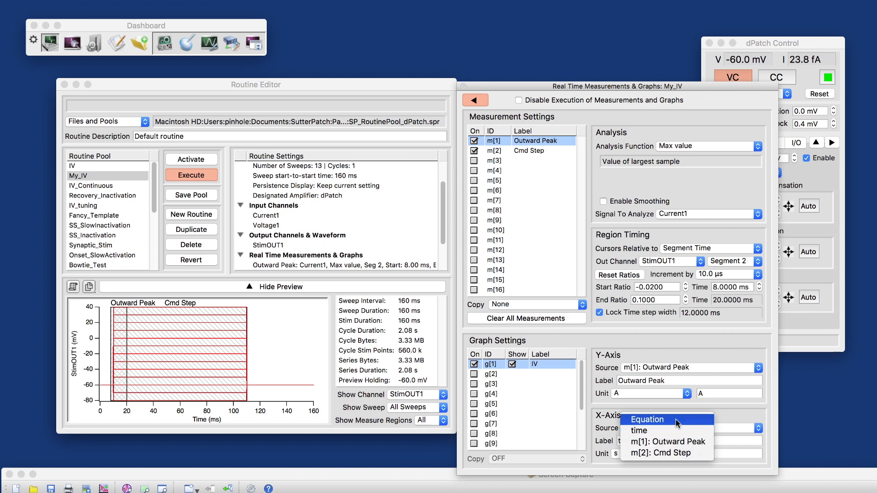
# Step: Set the IV graph's X-axis source to the equation m[2], dropping a trial *15 multiplier
pyautogui.click(646, 419)
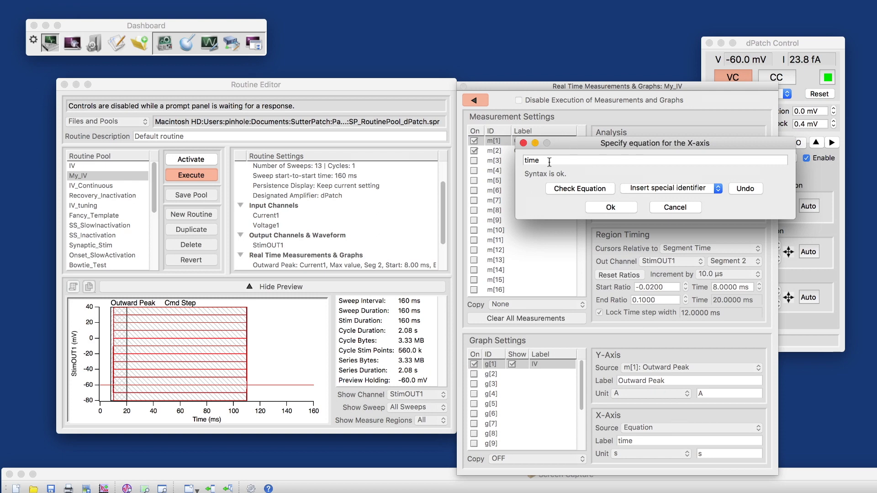
pyautogui.write('m')
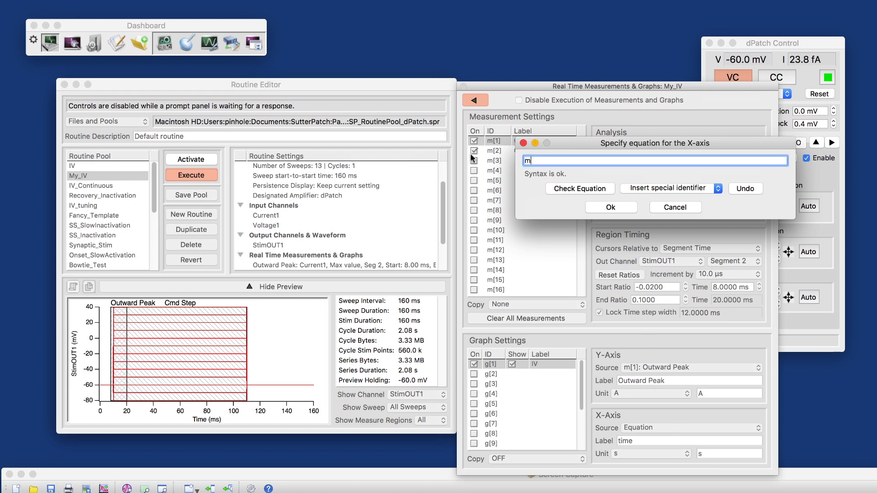
pyautogui.write('[2]')
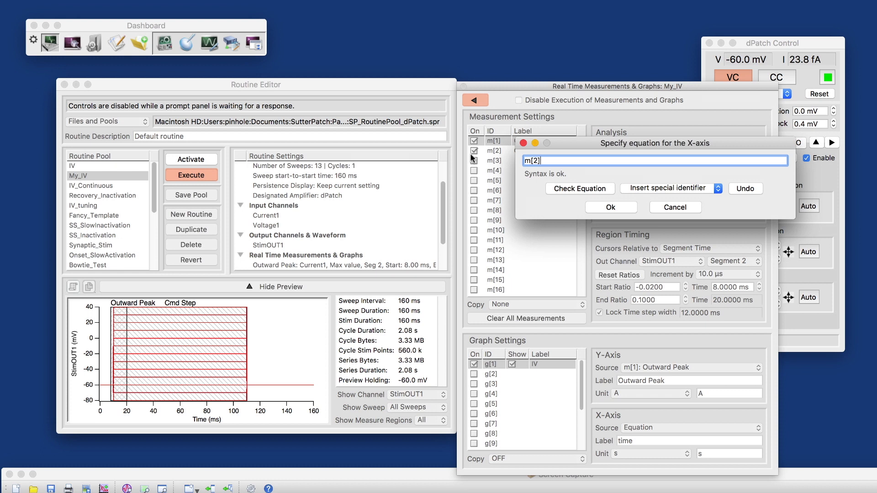
pyautogui.write('*')
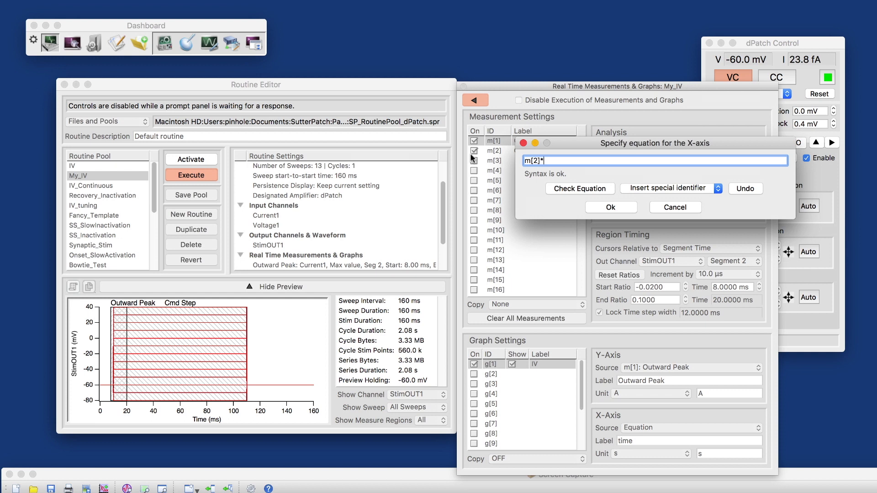
pyautogui.write('15')
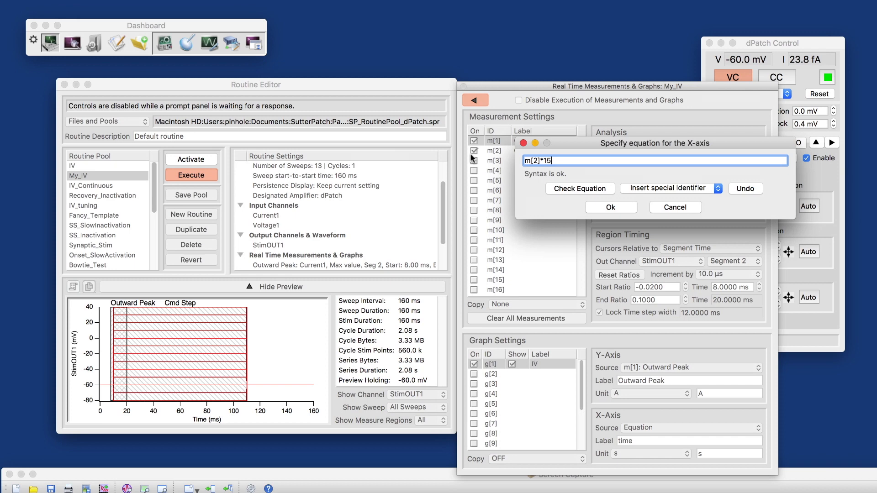
pyautogui.press('BackSpace')
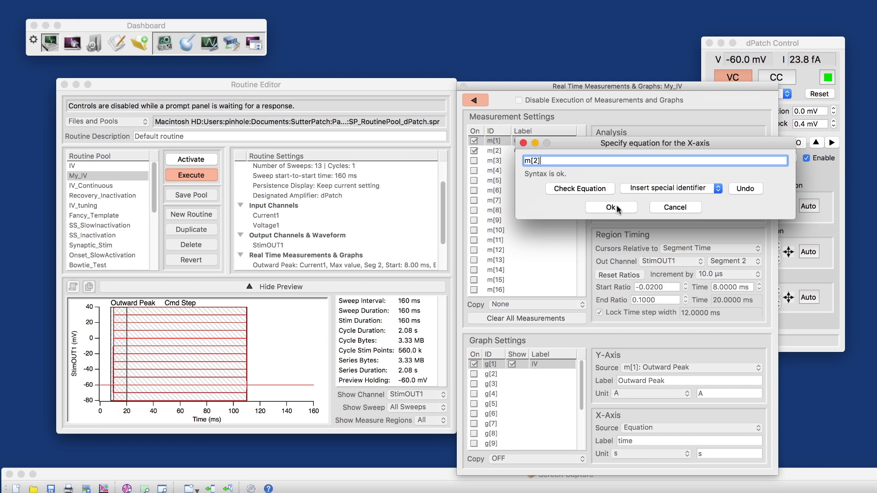
pyautogui.click(610, 207)
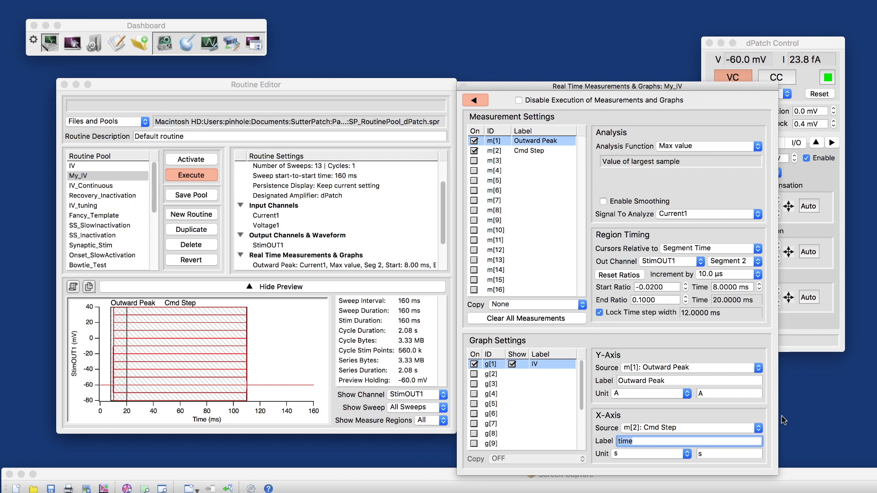
# Step: Label the IV graph's X-axis 'Cmd Step' with volts as its unit
pyautogui.write('Cmd Step')
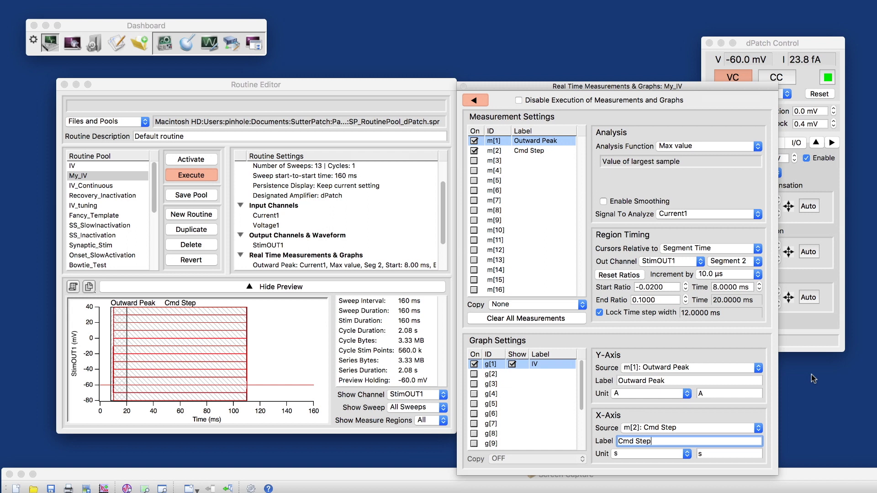
pyautogui.moveTo(676, 458)
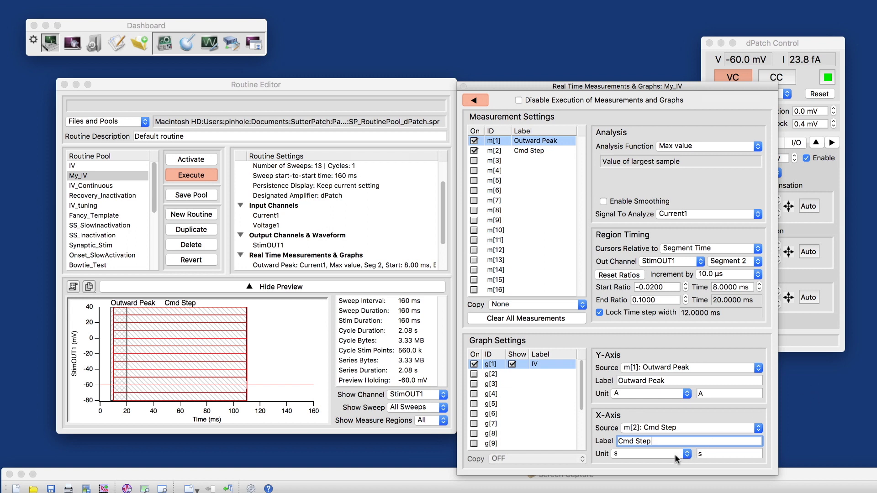
pyautogui.click(687, 454)
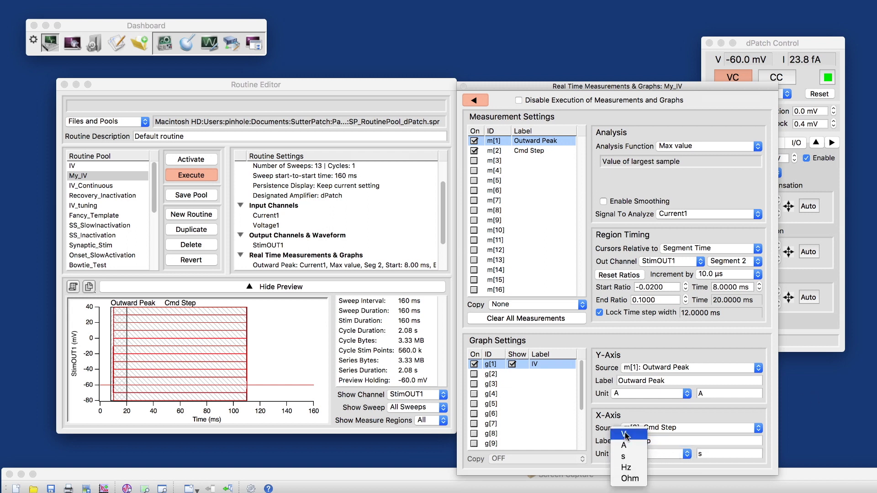
pyautogui.click(622, 435)
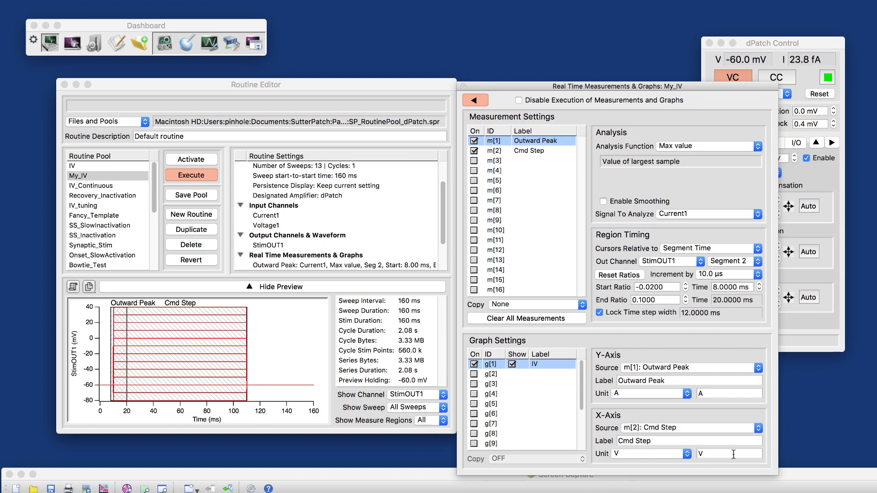
pyautogui.moveTo(726, 341)
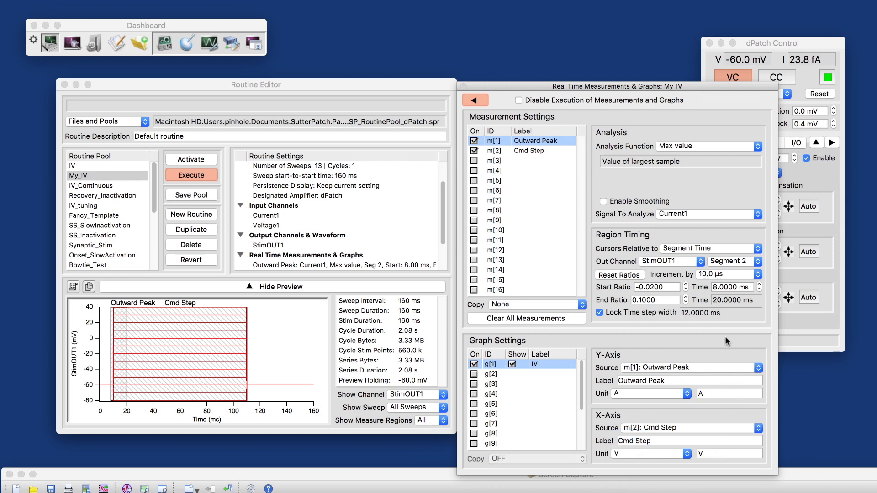
pyautogui.moveTo(689, 196)
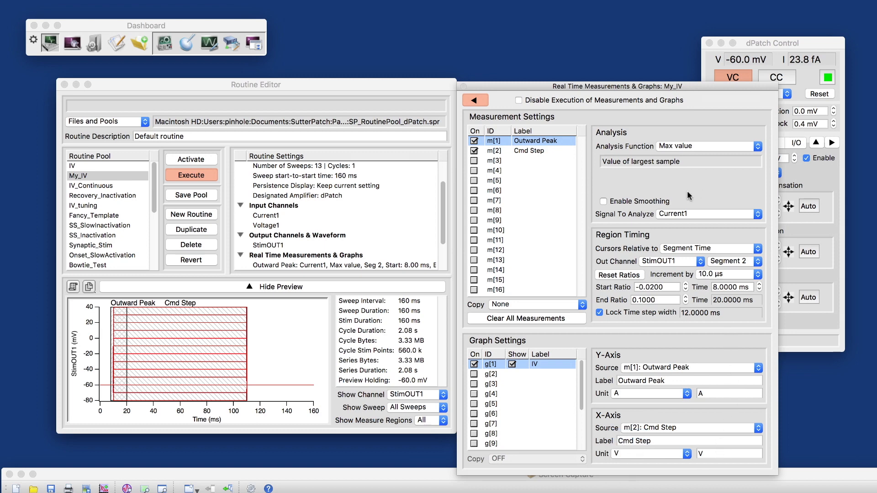
pyautogui.moveTo(552, 239)
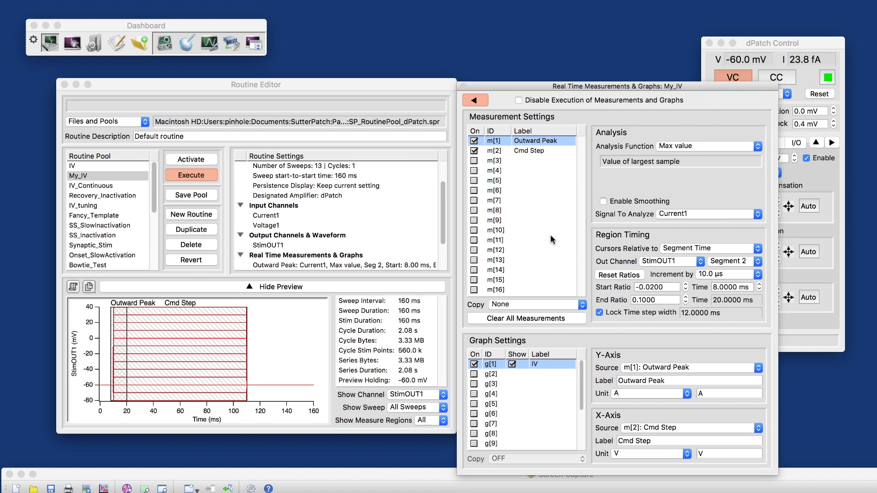
pyautogui.moveTo(614, 411)
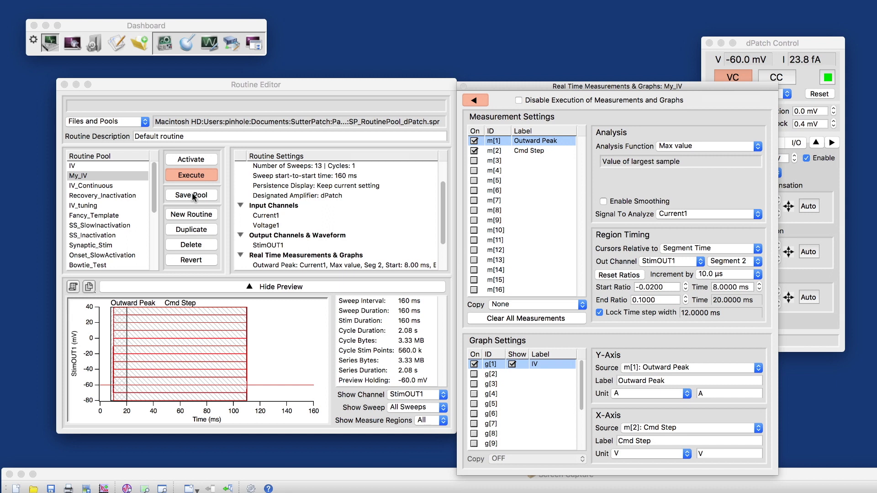
# Step: Save the routine pool and execute the My_IV routine
pyautogui.click(191, 159)
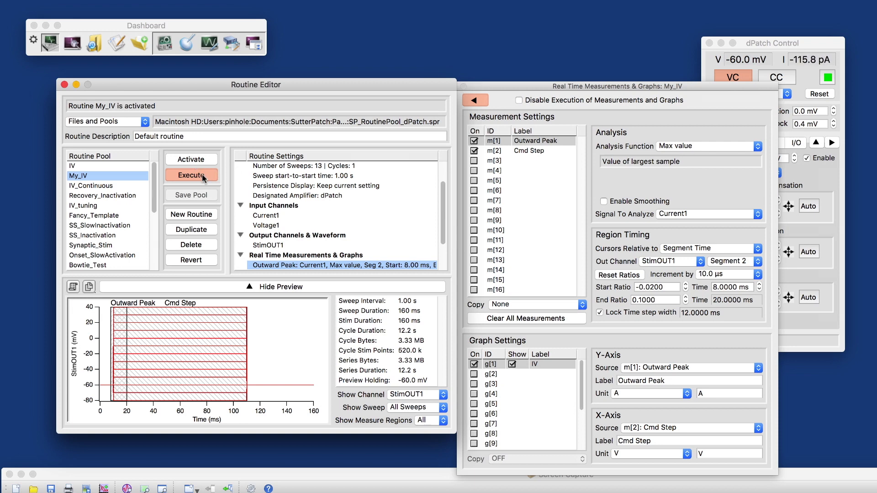
pyautogui.click(191, 176)
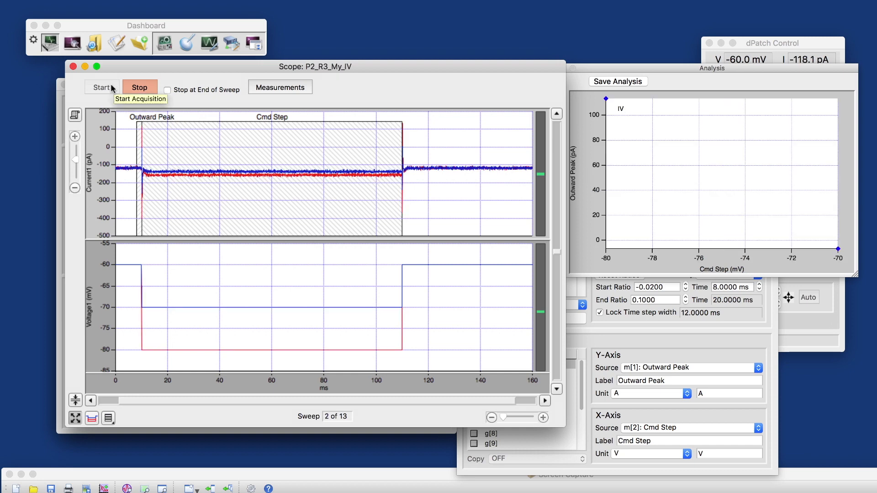
# Step: Acquire the full 13-sweep IV curve, then start recording a second I-V series
pyautogui.click(101, 88)
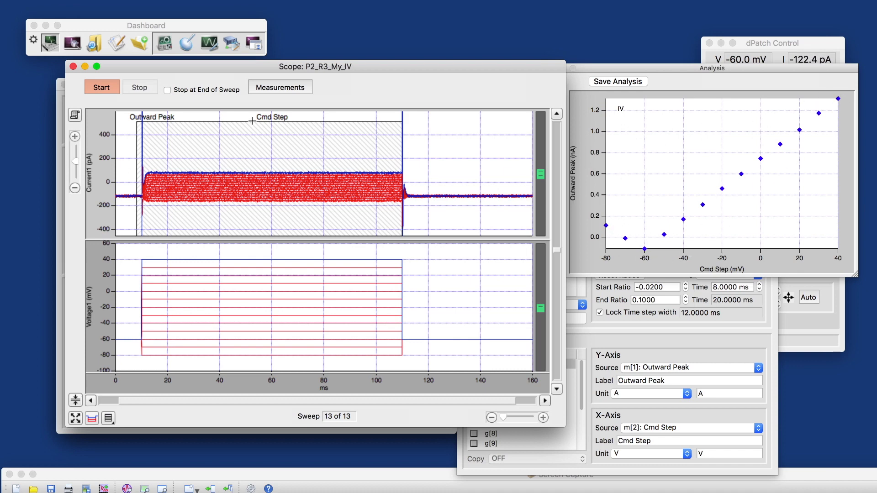
pyautogui.click(102, 87)
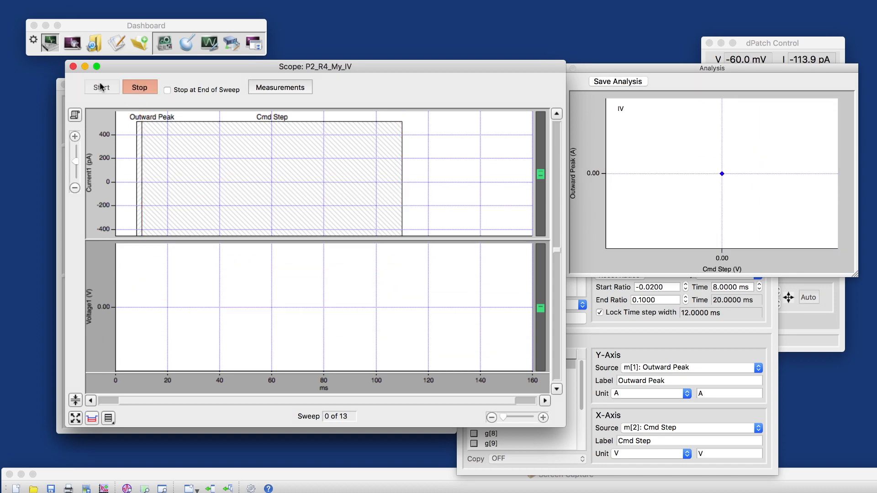
pyautogui.click(101, 87)
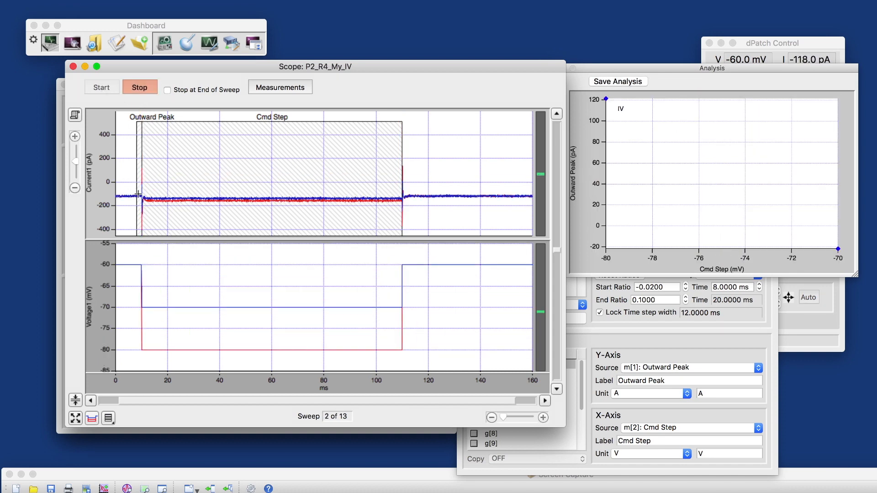